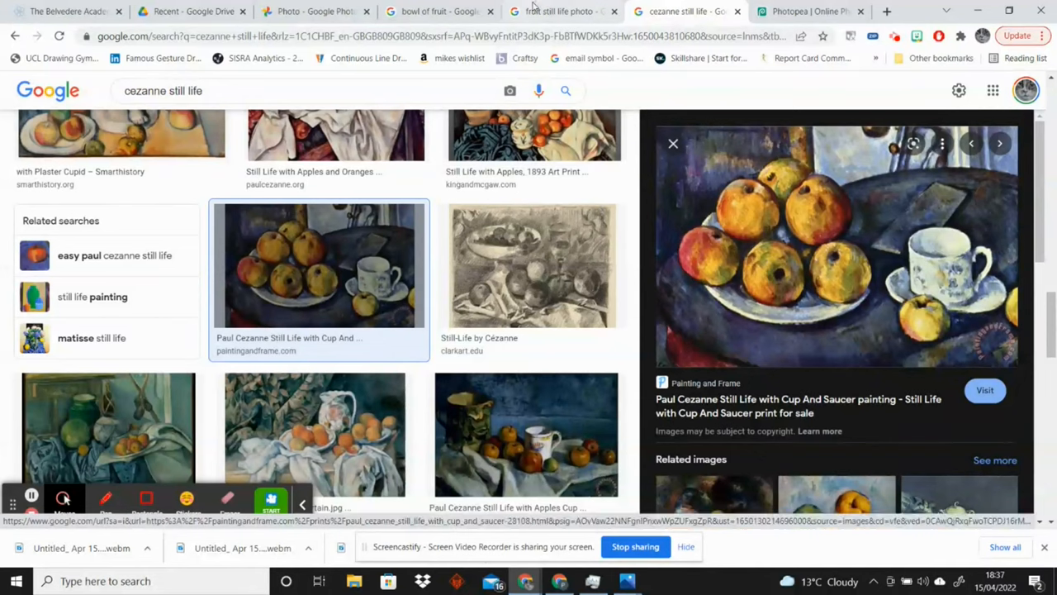
# Step: Browse the 'fruit still life photo' results down to the crystal fruit bowl image
pyautogui.click(549, 9)
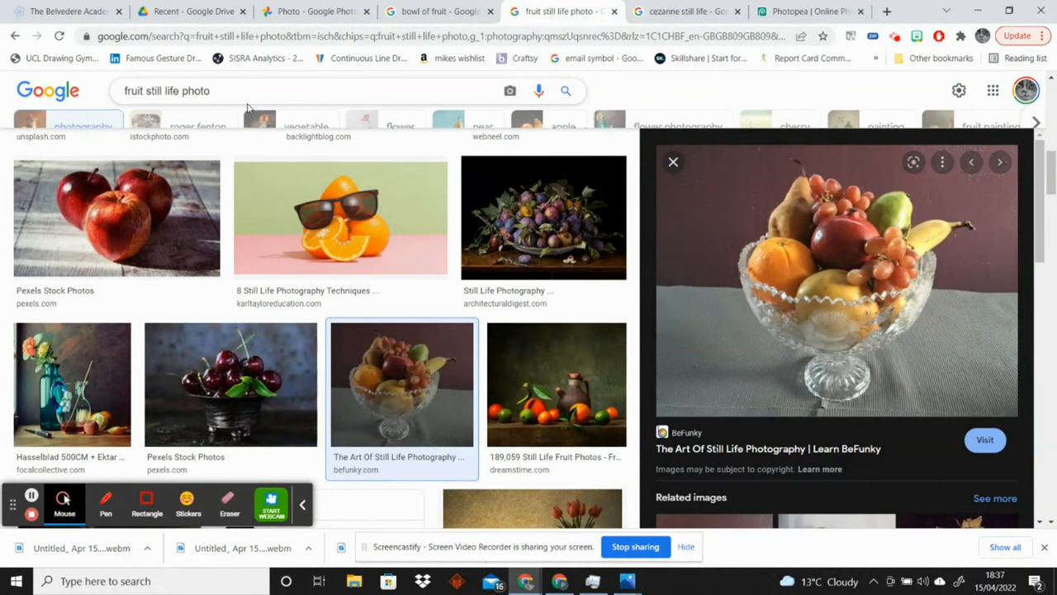
pyautogui.scroll(-3)
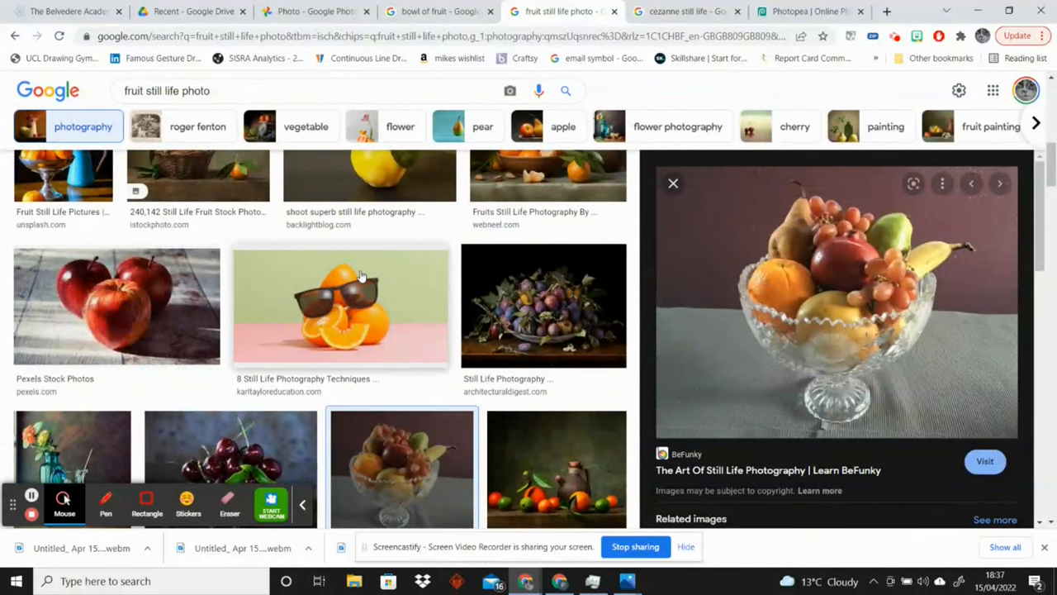
pyautogui.scroll(-3)
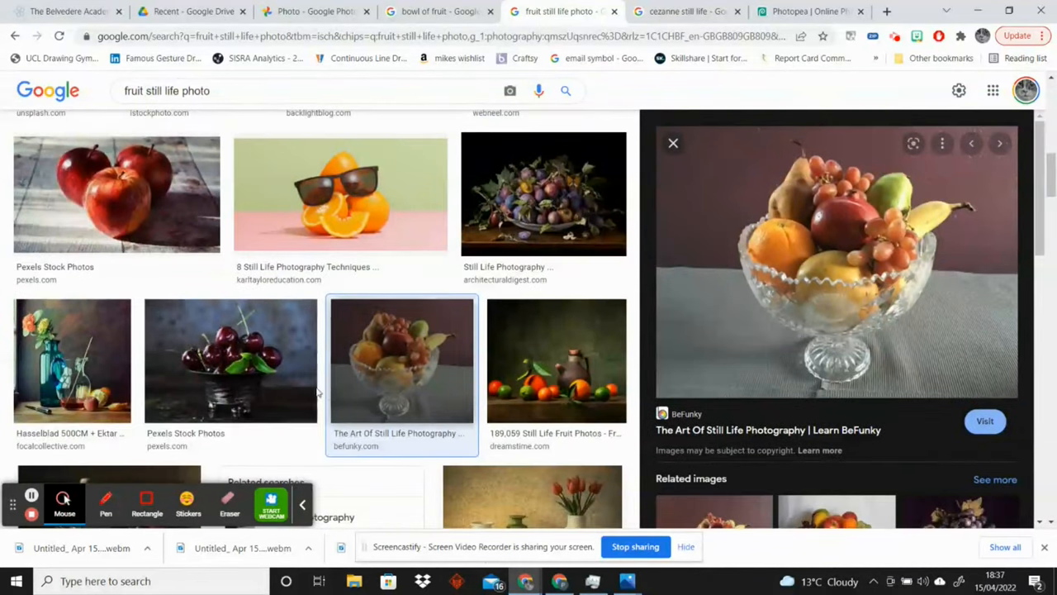
pyautogui.moveTo(377, 405)
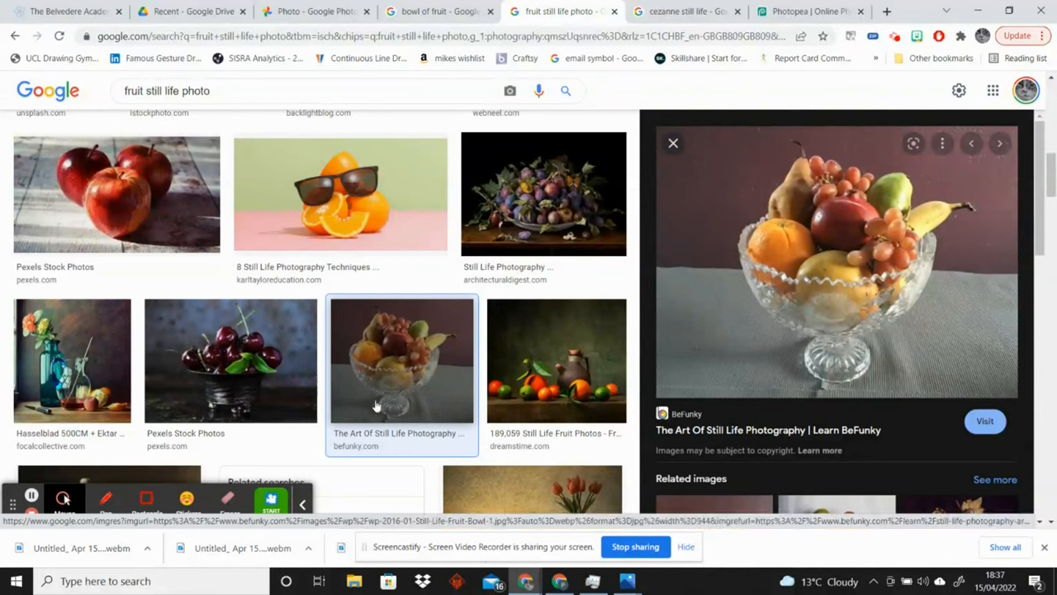
pyautogui.scroll(-3)
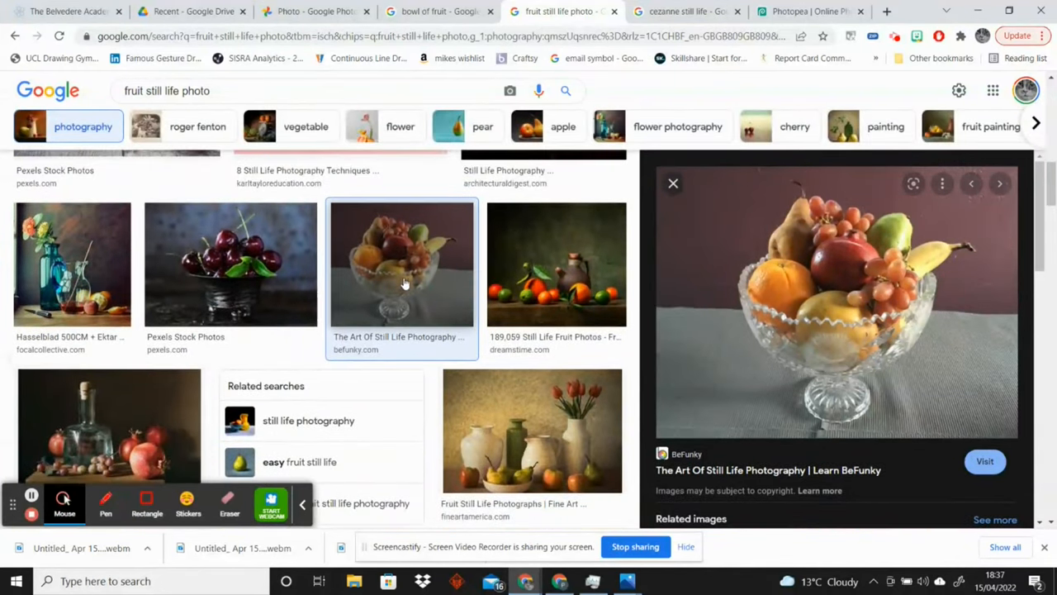
pyautogui.moveTo(390, 284)
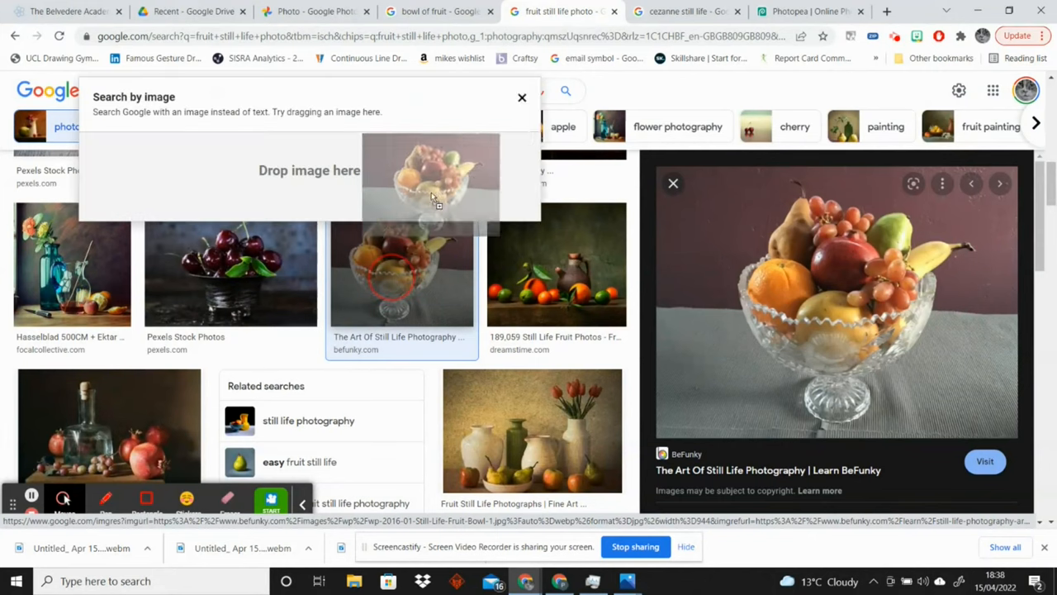
# Step: Drop the crystal fruit bowl photo onto Photopea's start screen to open it as a document
pyautogui.click(806, 10)
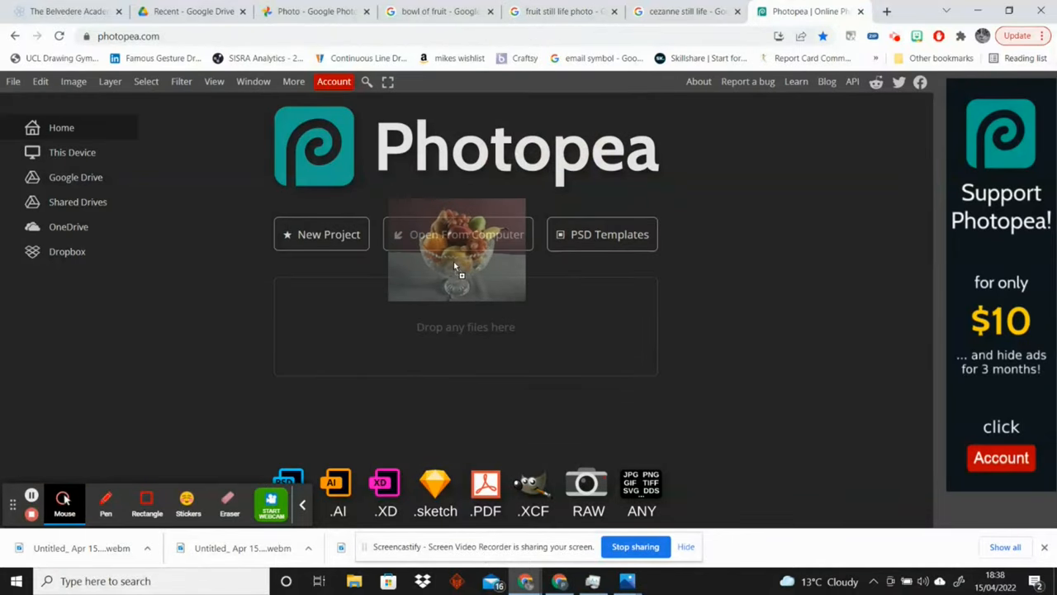
pyautogui.click(457, 234)
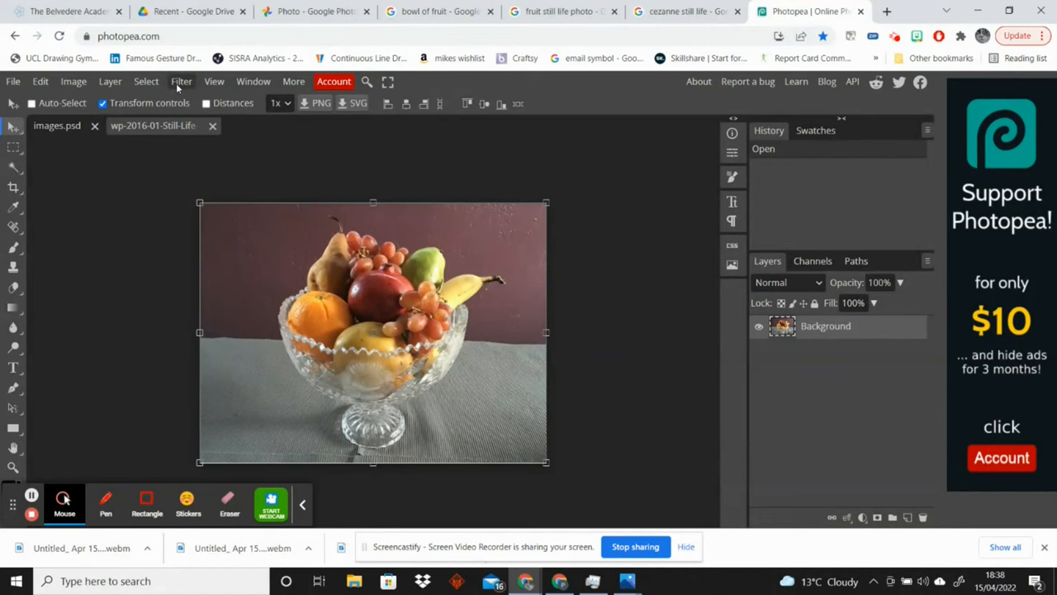
# Step: Choose Filter > Pixelate > Crystallize to preview the photo as faceted cells
pyautogui.click(182, 81)
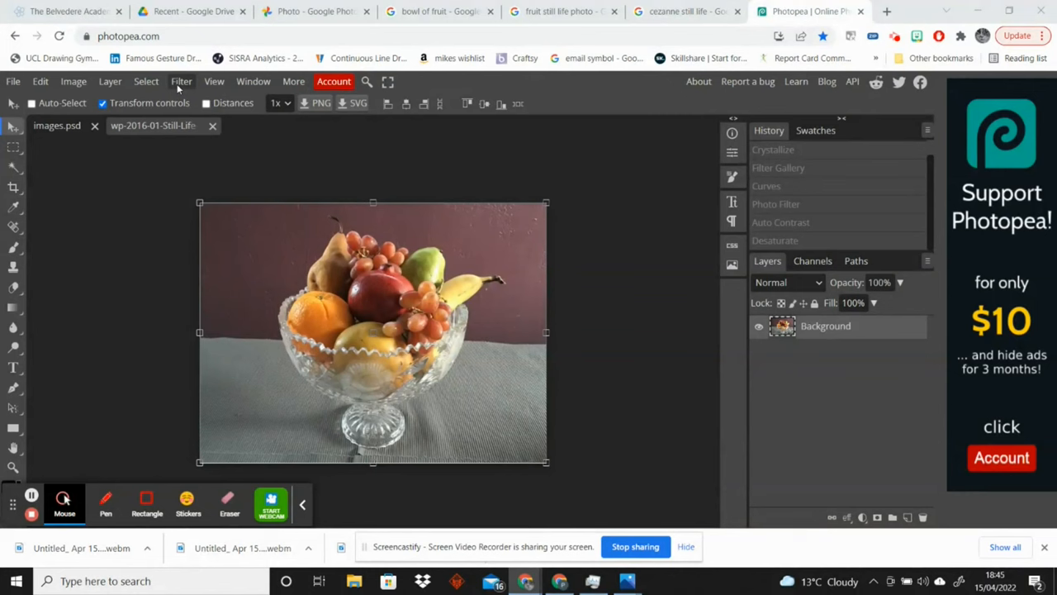
pyautogui.click(181, 80)
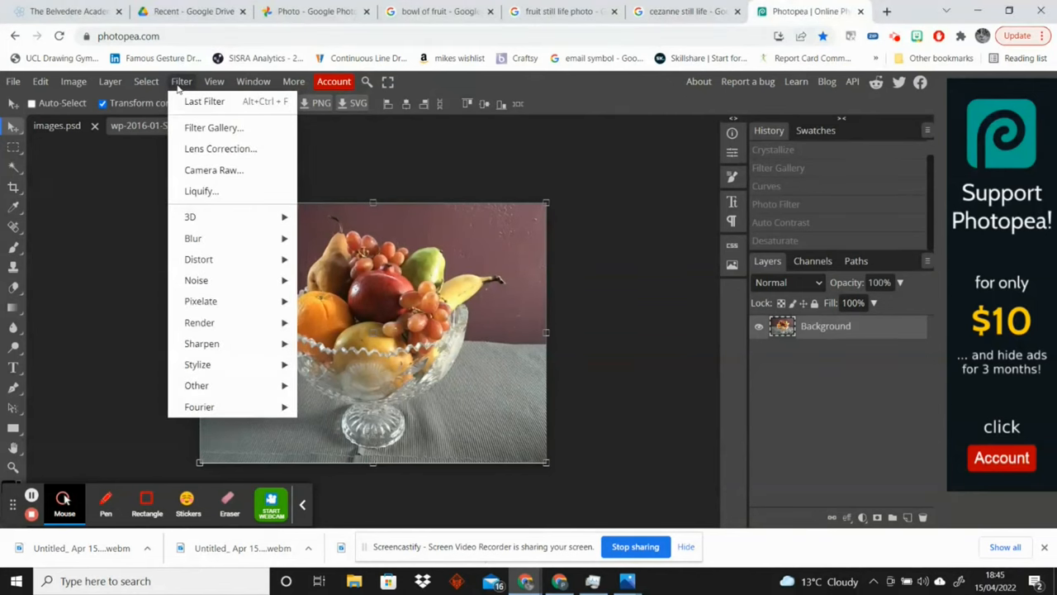
pyautogui.moveTo(222, 148)
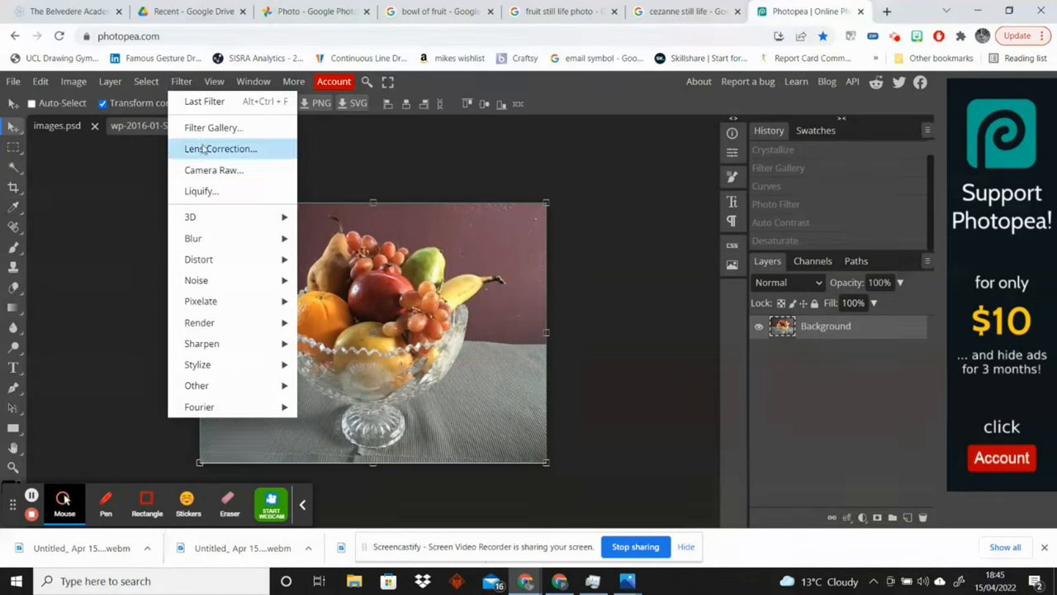
pyautogui.moveTo(218, 300)
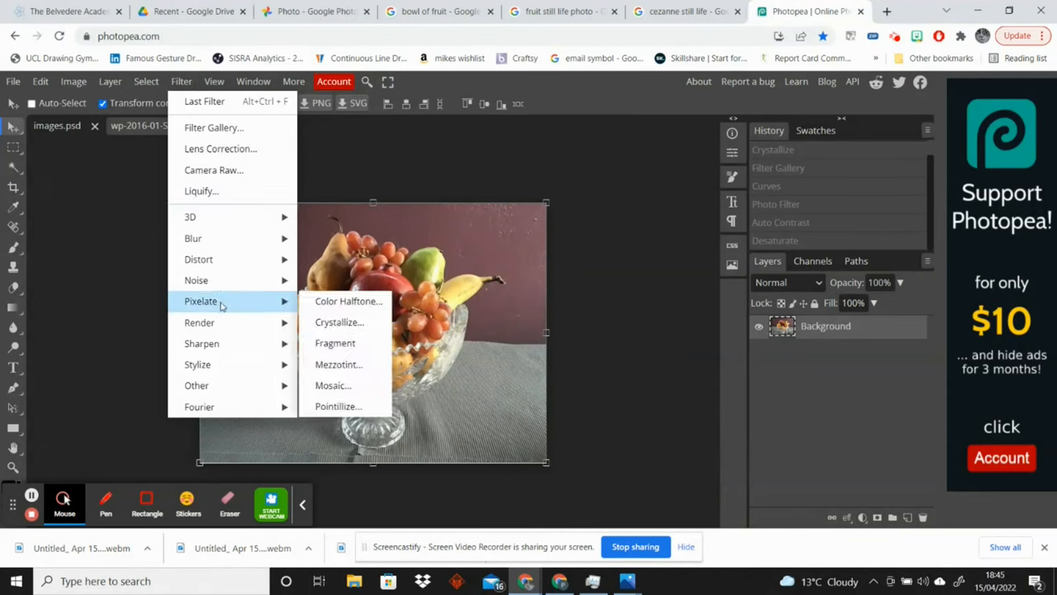
pyautogui.moveTo(339, 323)
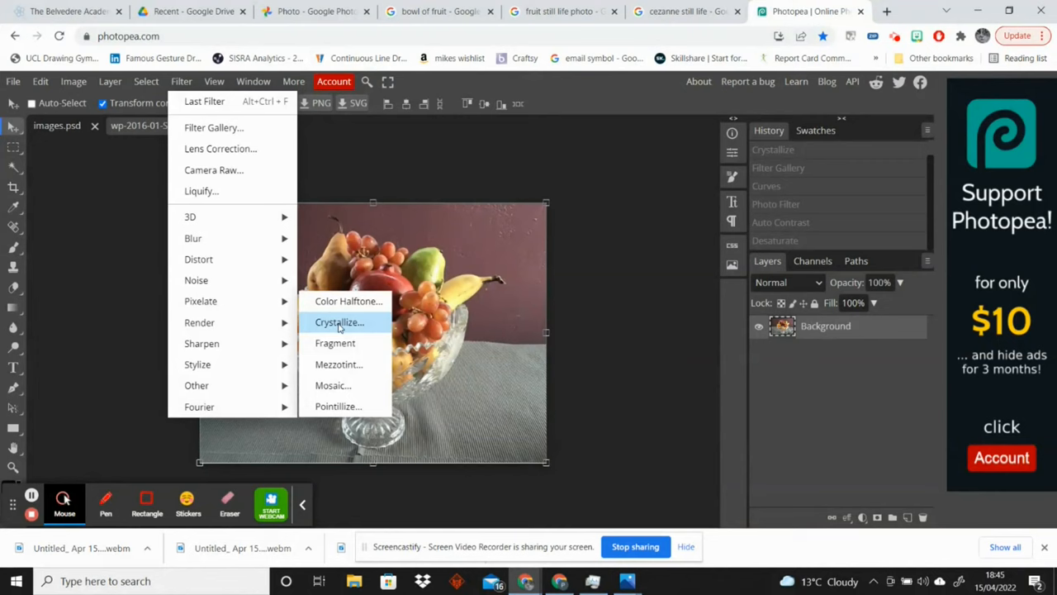
pyautogui.click(340, 322)
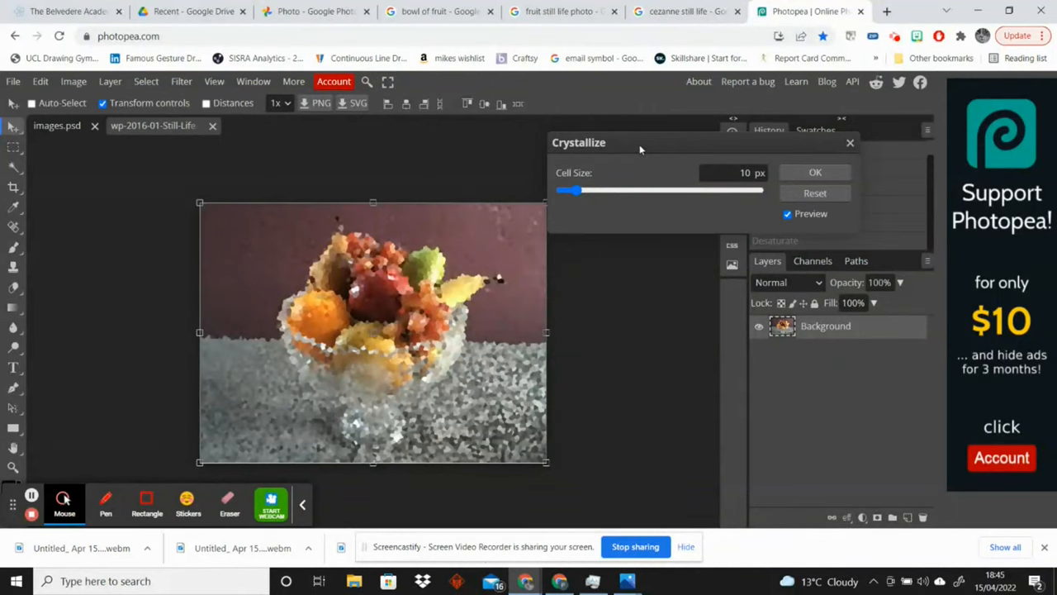
# Step: Apply Crystallize with a 6 px cell size to the fruit bowl photo
pyautogui.moveTo(641, 147); pyautogui.dragTo(653, 142)
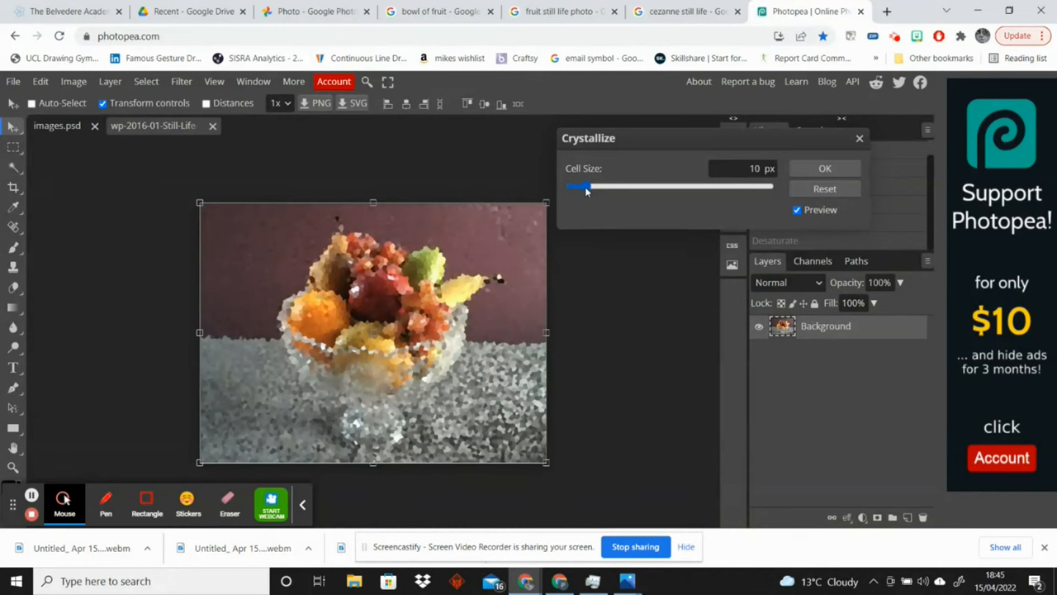
pyautogui.moveTo(578, 188); pyautogui.dragTo(570, 189)
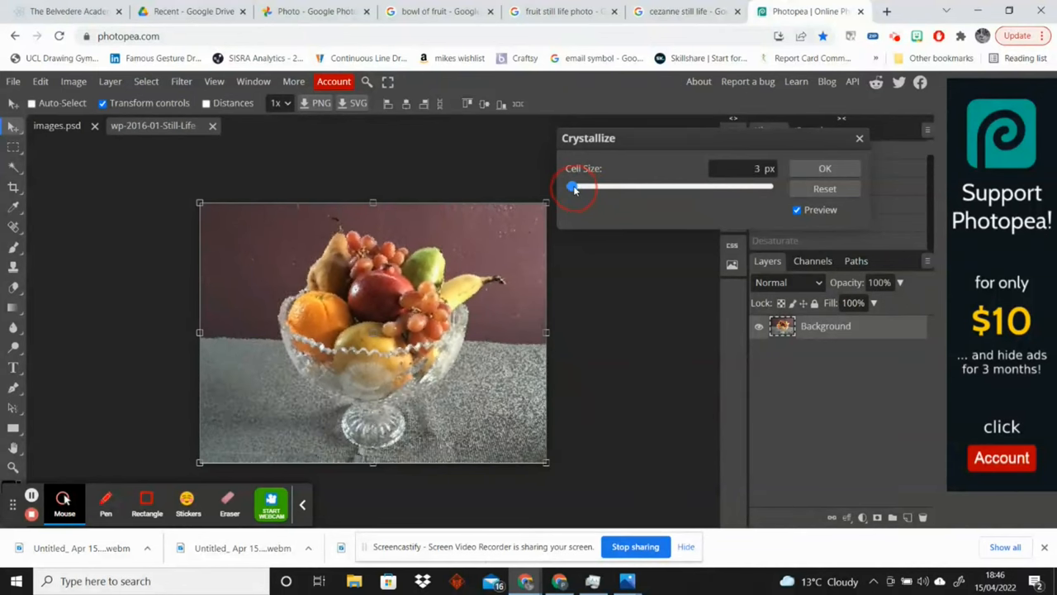
pyautogui.moveTo(571, 185); pyautogui.dragTo(578, 185)
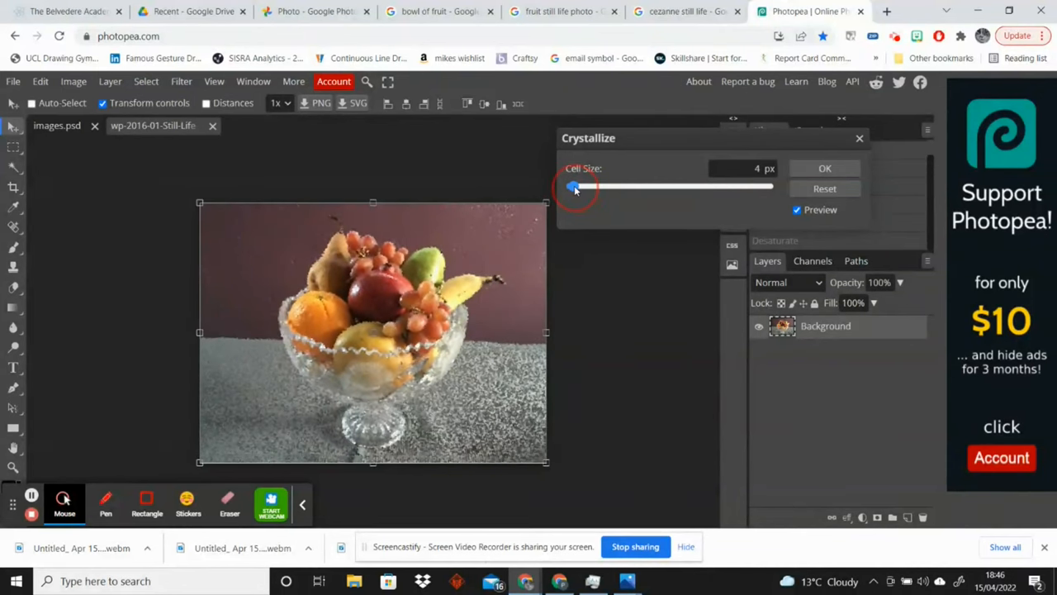
pyautogui.moveTo(575, 188); pyautogui.dragTo(578, 188)
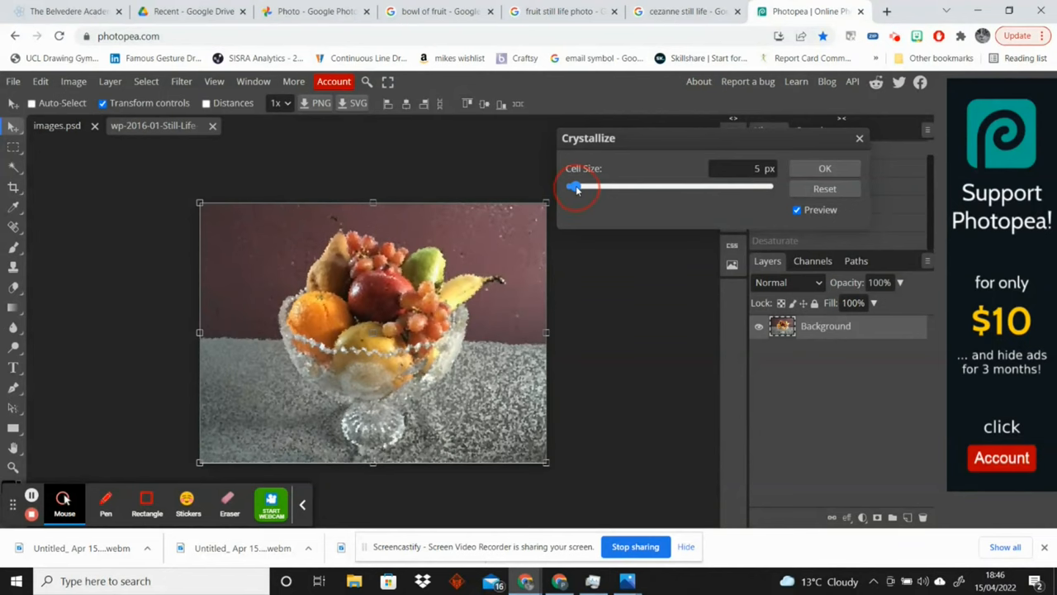
pyautogui.moveTo(575, 185); pyautogui.dragTo(581, 185)
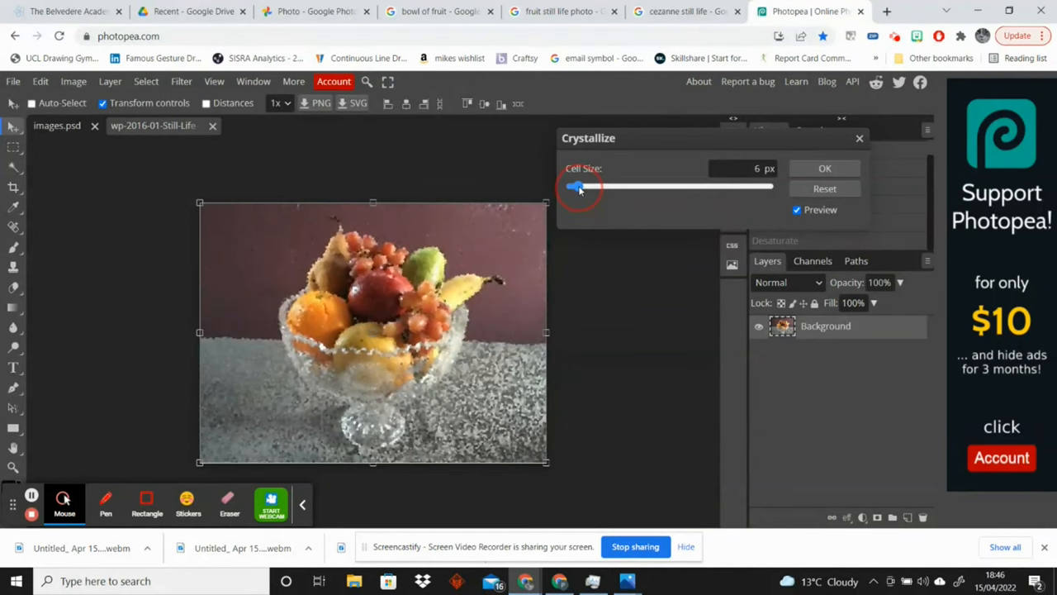
pyautogui.moveTo(575, 189); pyautogui.dragTo(582, 189)
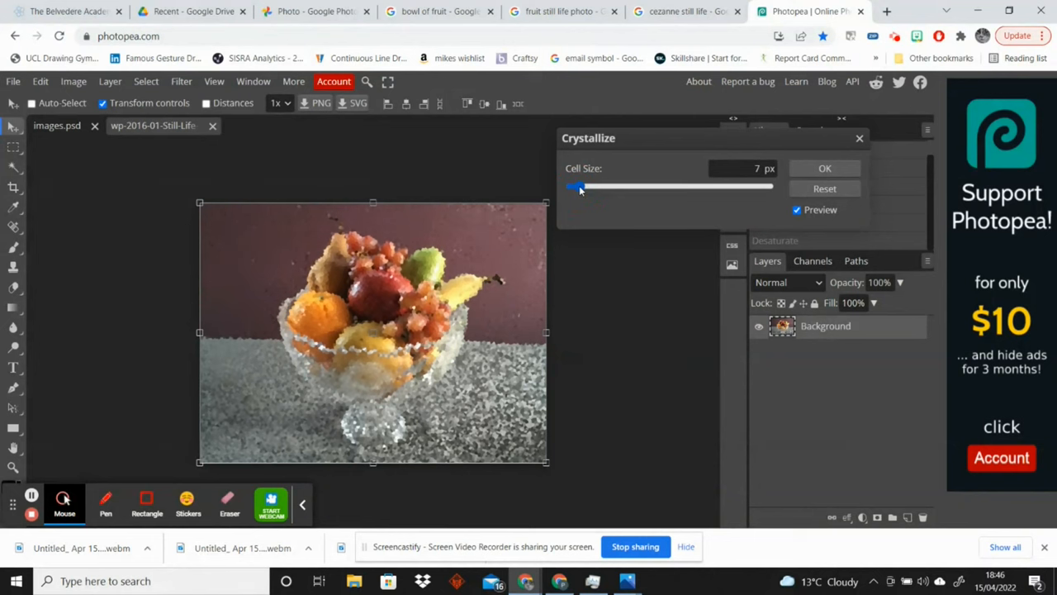
pyautogui.moveTo(581, 188); pyautogui.dragTo(575, 188)
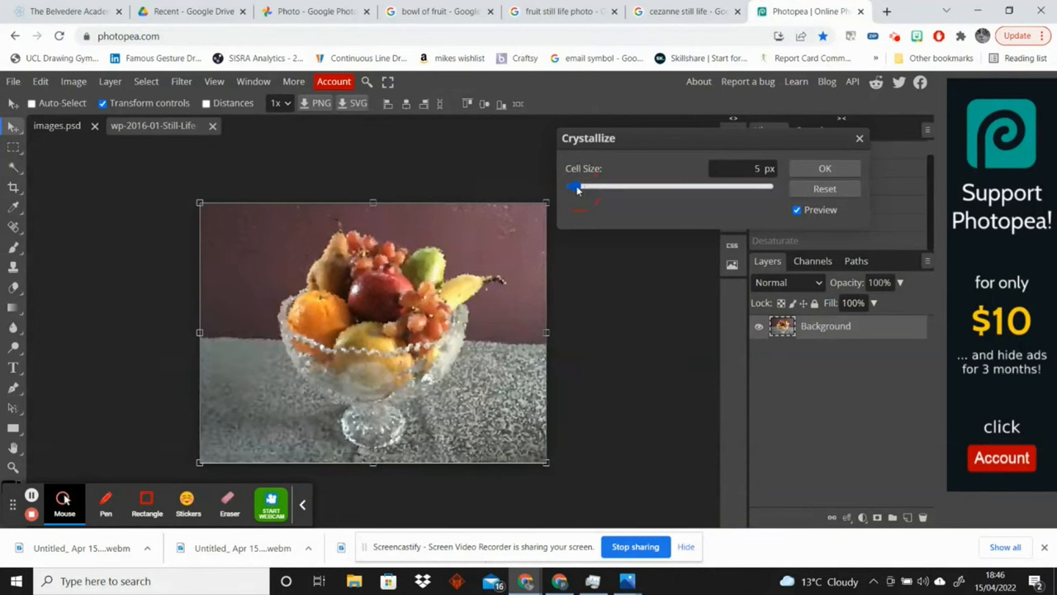
pyautogui.moveTo(575, 185); pyautogui.dragTo(587, 185)
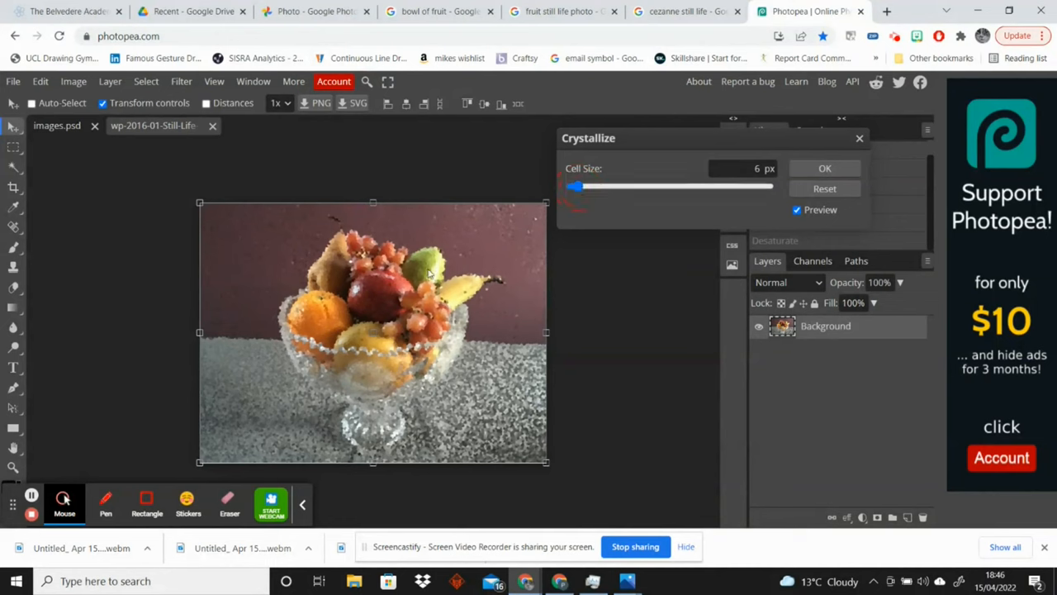
pyautogui.click(825, 169)
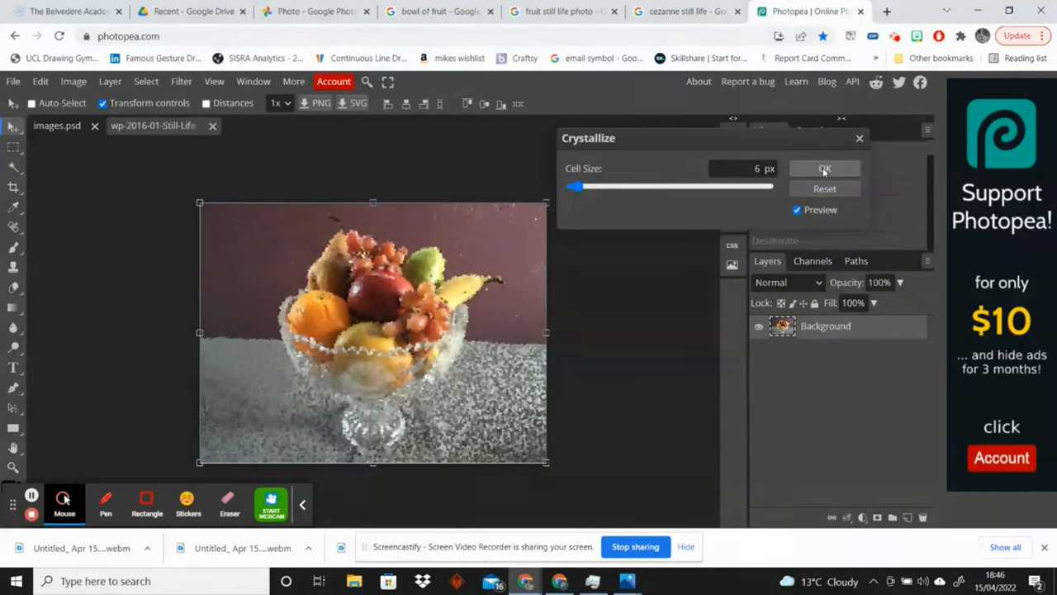
pyautogui.click(824, 169)
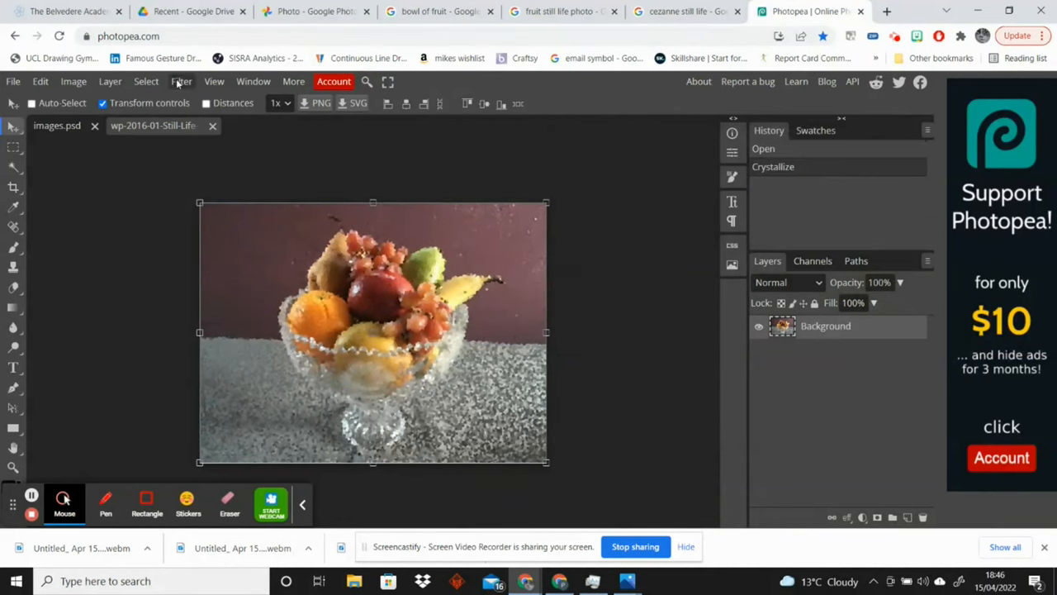
# Step: Choose the Paint Daubs gallery effect and lower its sharpness to 4
pyautogui.click(182, 81)
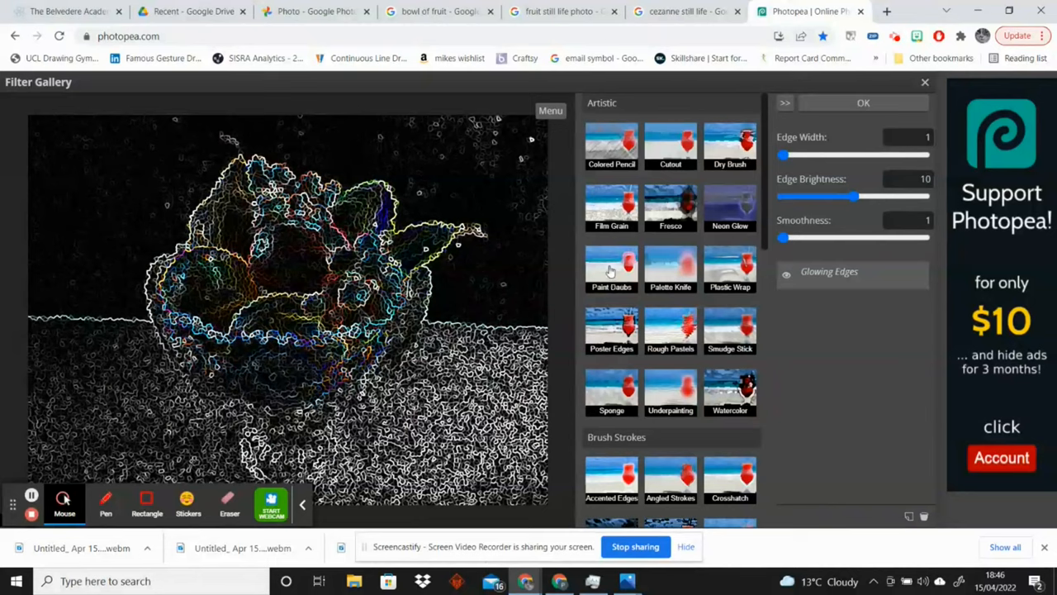
pyautogui.click(611, 267)
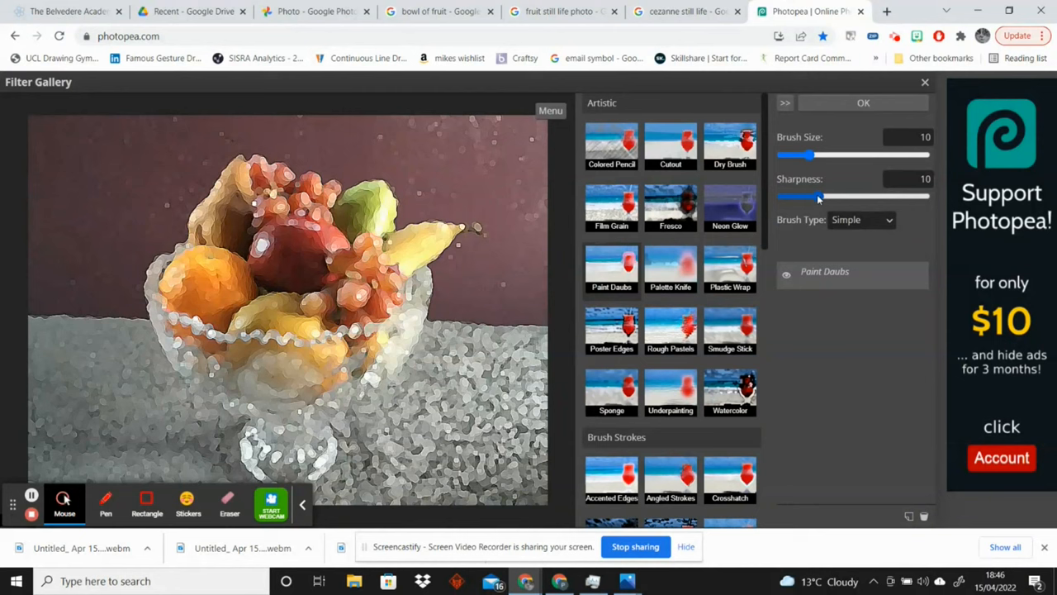
pyautogui.moveTo(819, 197); pyautogui.dragTo(813, 197)
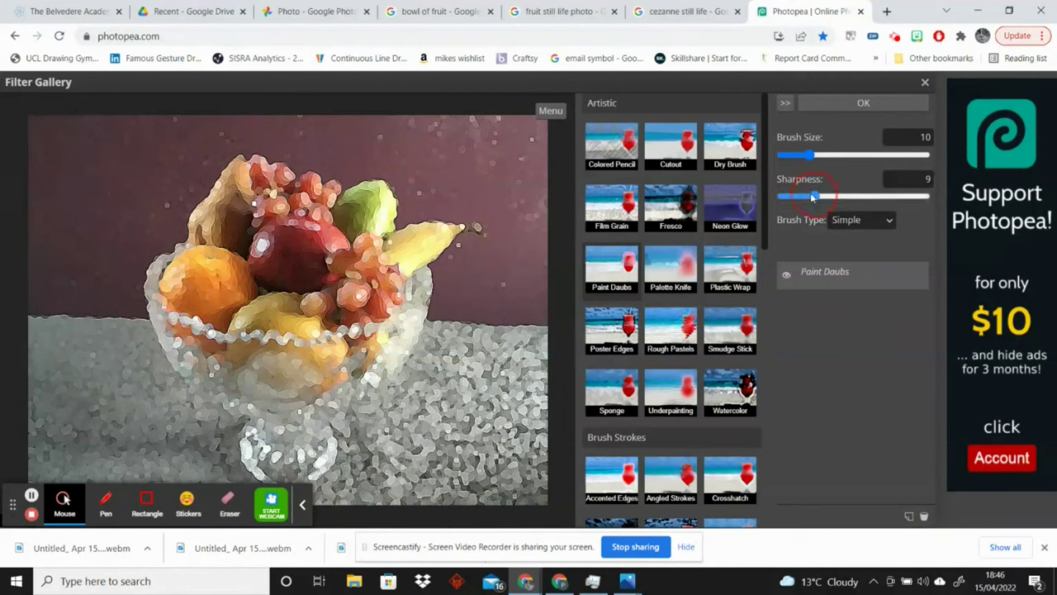
pyautogui.moveTo(812, 194); pyautogui.dragTo(794, 194)
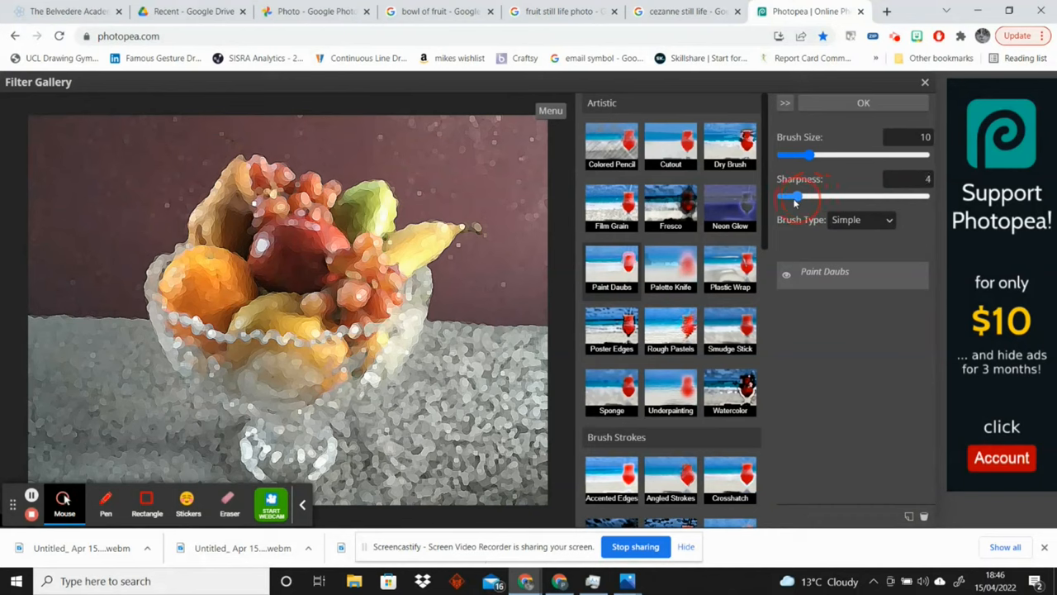
pyautogui.moveTo(795, 195); pyautogui.dragTo(790, 195)
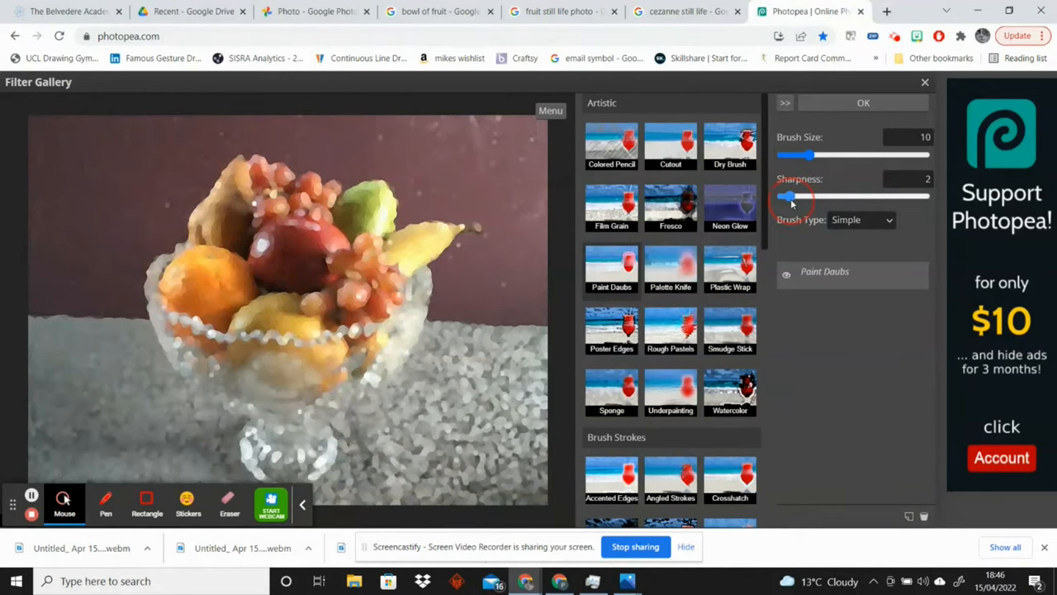
pyautogui.moveTo(790, 195); pyautogui.dragTo(799, 195)
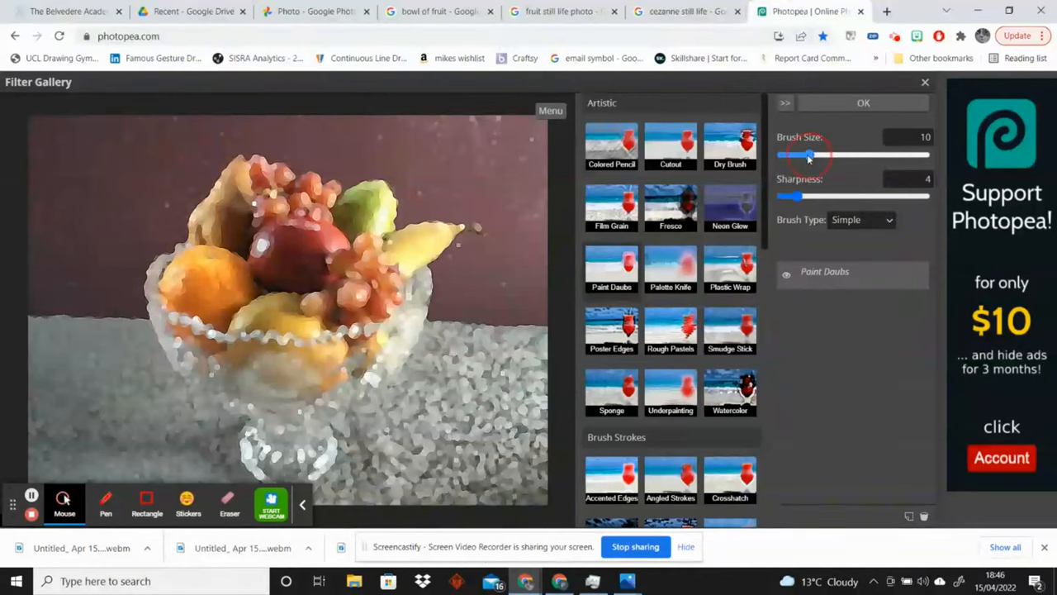
# Step: Settle the Paint Daubs brush size at 7 and apply the effect
pyautogui.moveTo(808, 155); pyautogui.dragTo(790, 156)
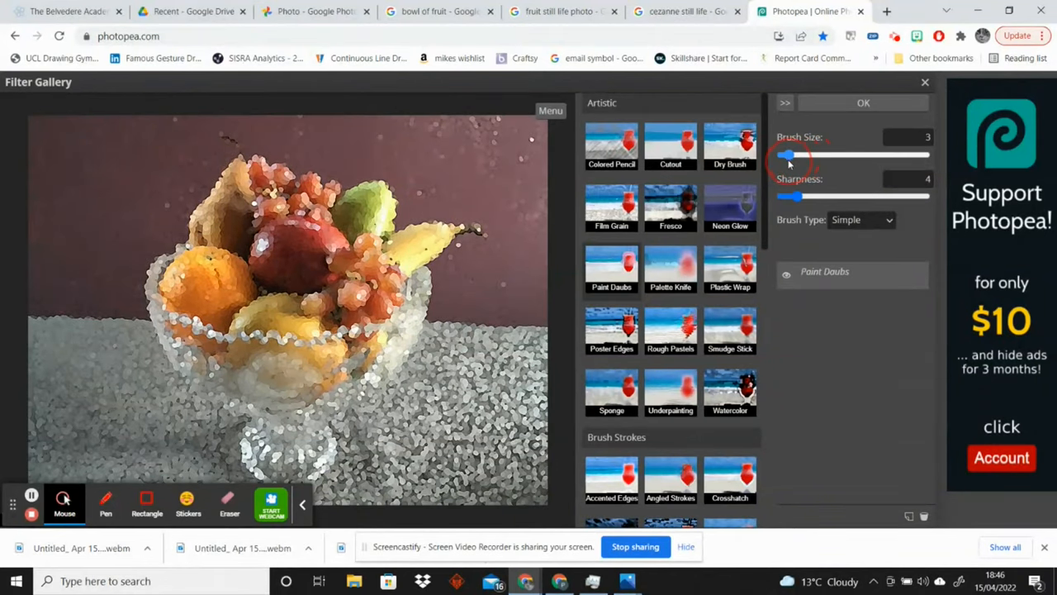
pyautogui.moveTo(790, 155); pyautogui.dragTo(784, 155)
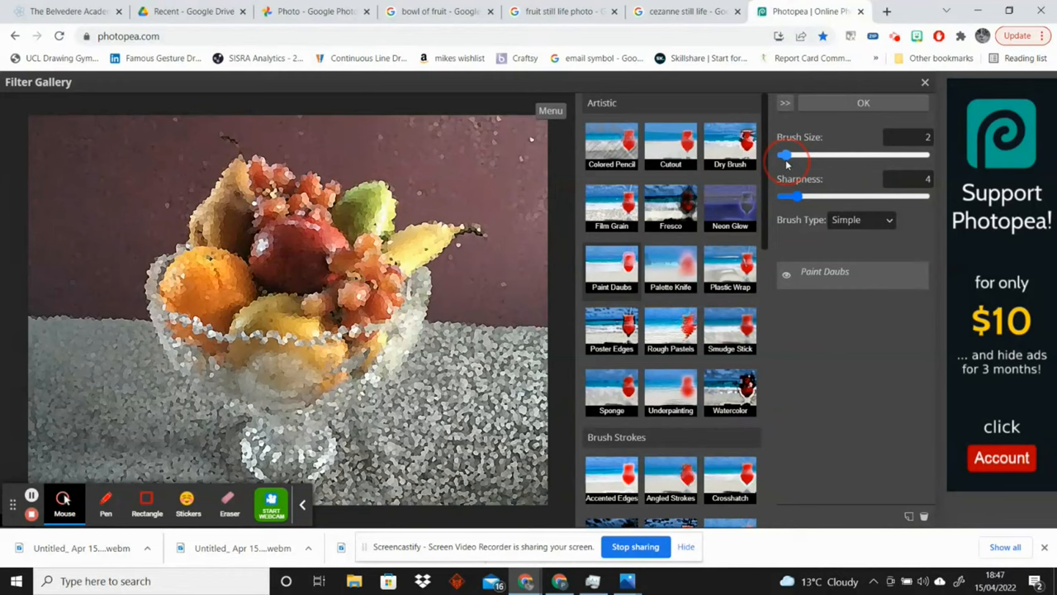
pyautogui.moveTo(784, 155); pyautogui.dragTo(791, 155)
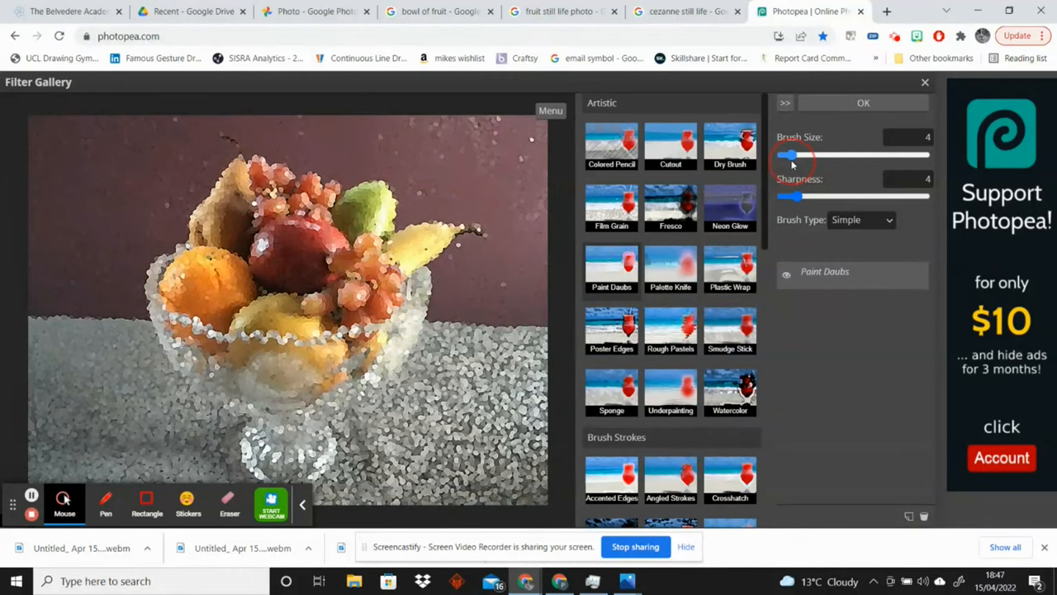
pyautogui.moveTo(793, 155); pyautogui.dragTo(825, 155)
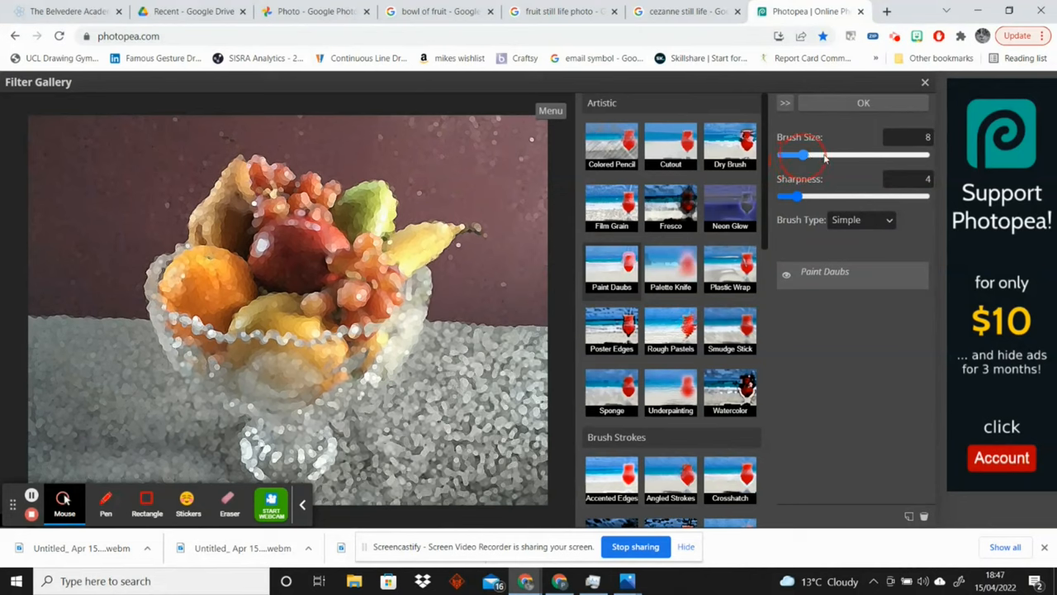
pyautogui.moveTo(800, 155); pyautogui.dragTo(846, 155)
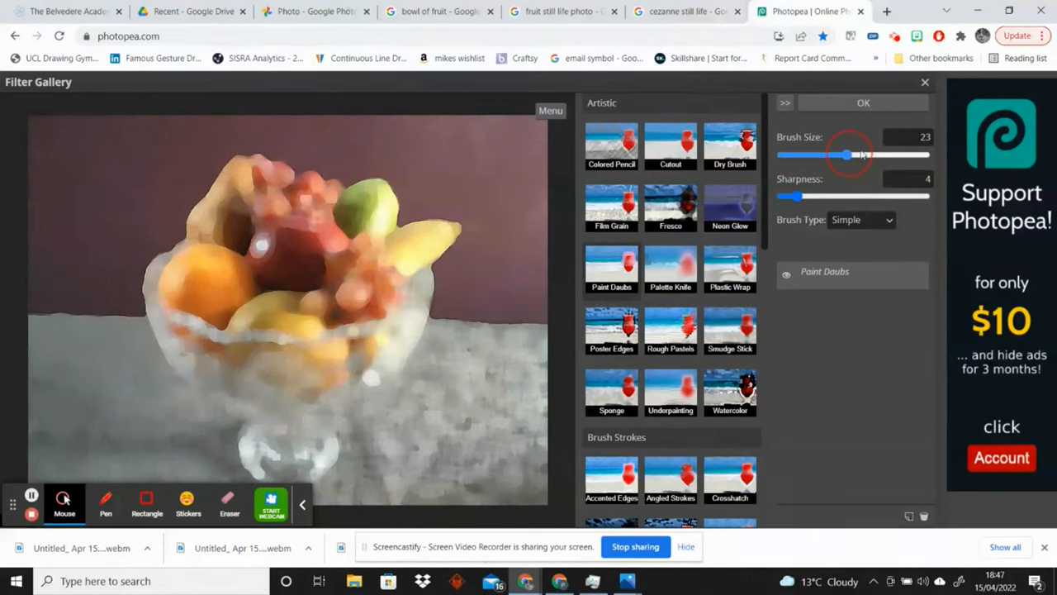
pyautogui.moveTo(846, 156); pyautogui.dragTo(895, 156)
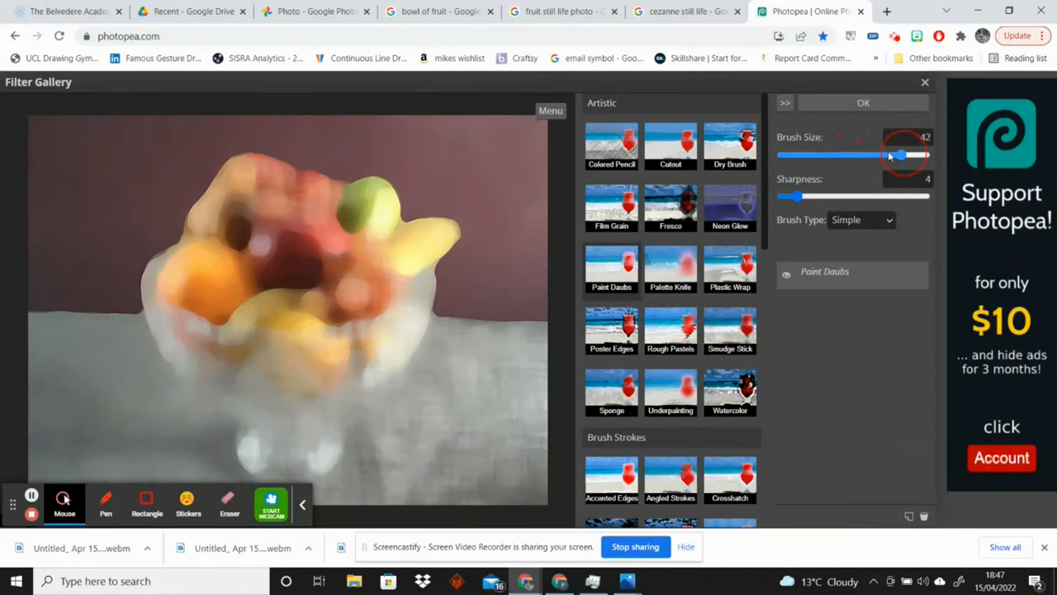
pyautogui.moveTo(895, 155); pyautogui.dragTo(875, 155)
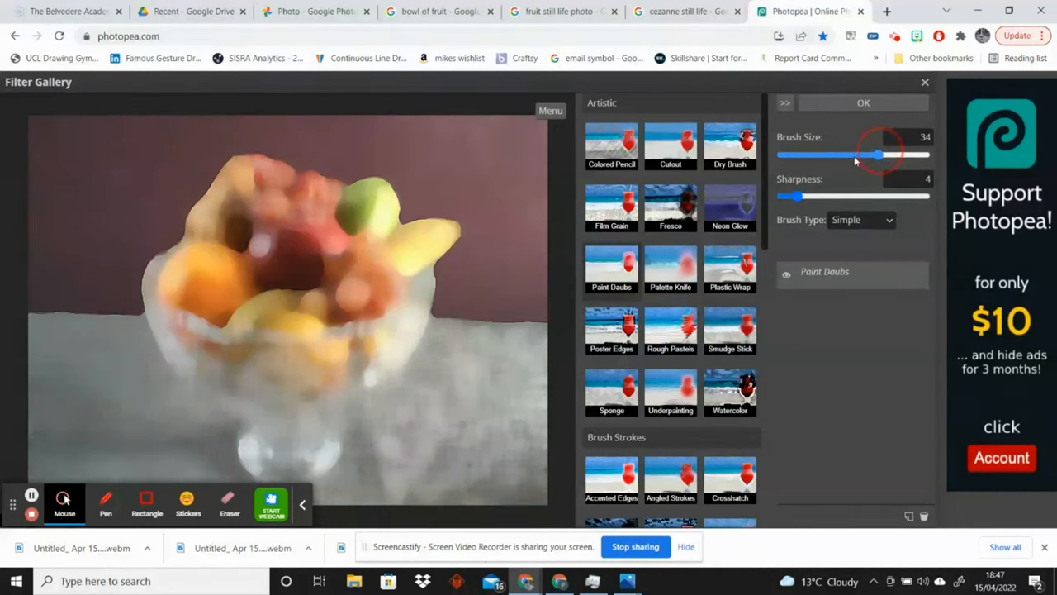
pyautogui.moveTo(878, 155); pyautogui.dragTo(826, 155)
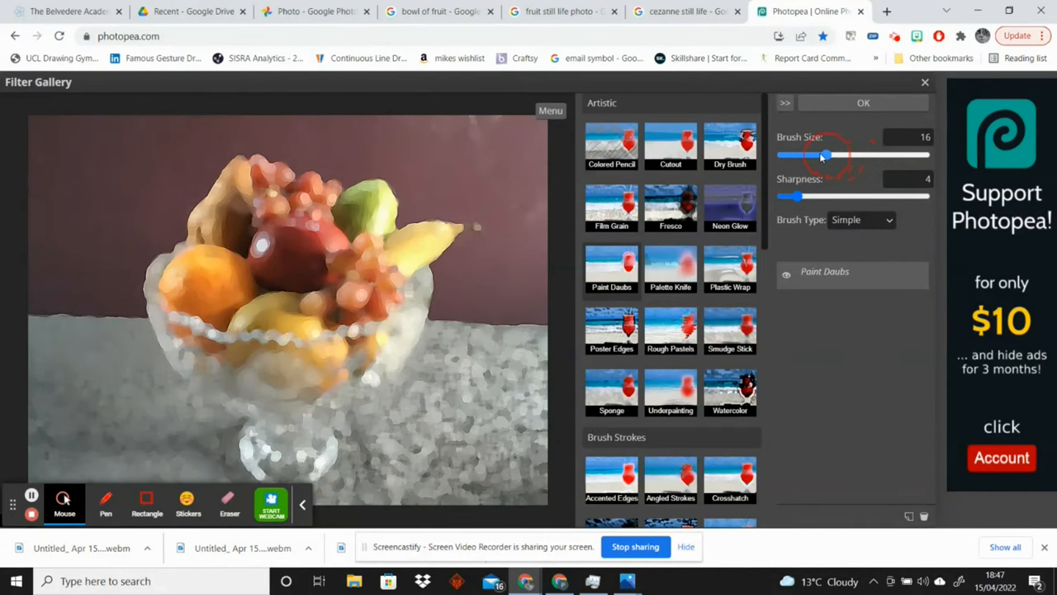
pyautogui.moveTo(824, 155); pyautogui.dragTo(816, 155)
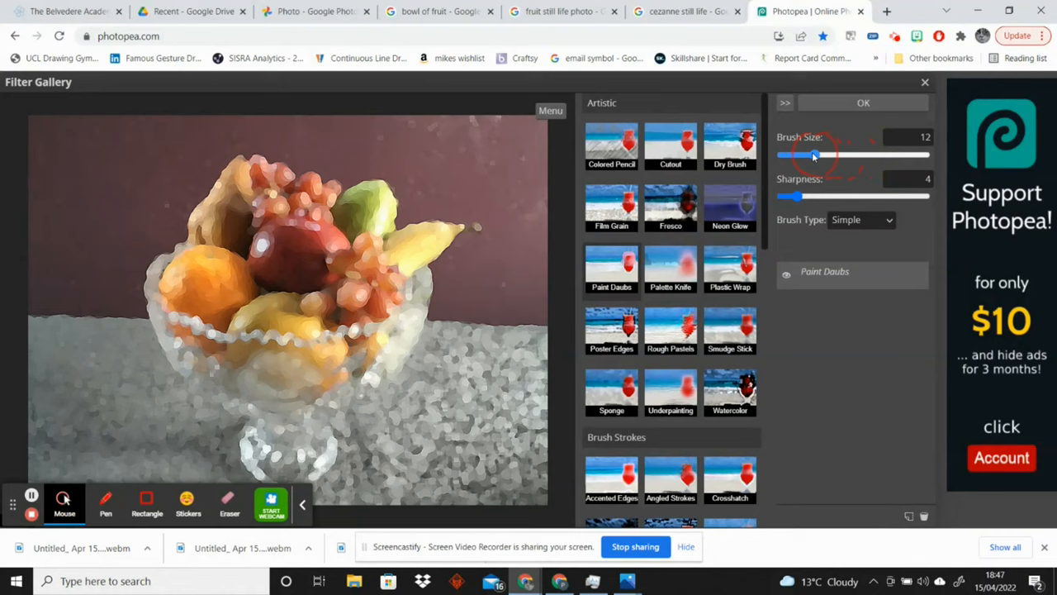
pyautogui.moveTo(816, 155); pyautogui.dragTo(808, 156)
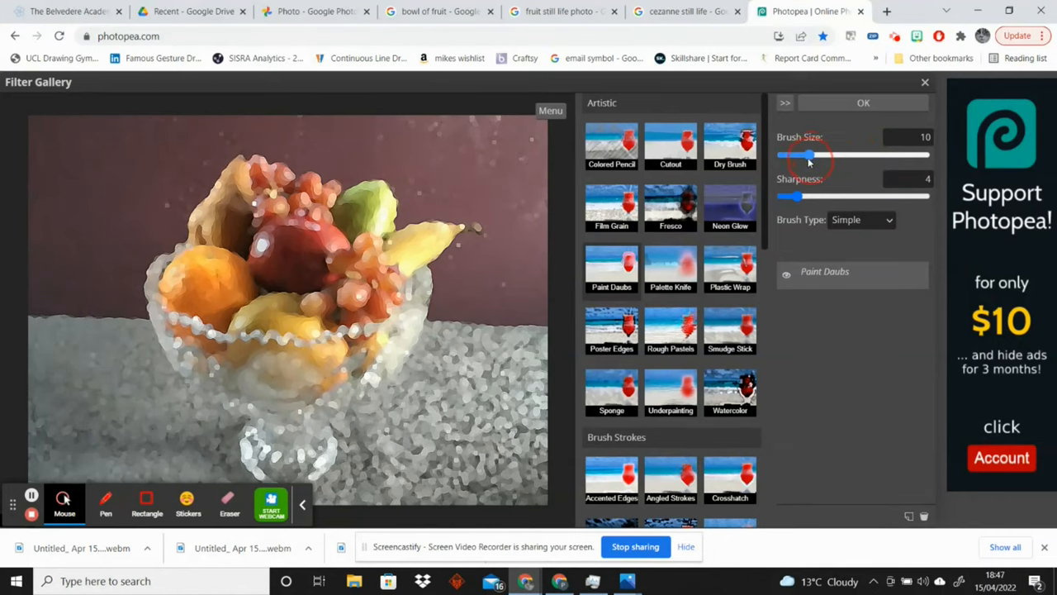
pyautogui.moveTo(813, 156); pyautogui.dragTo(803, 155)
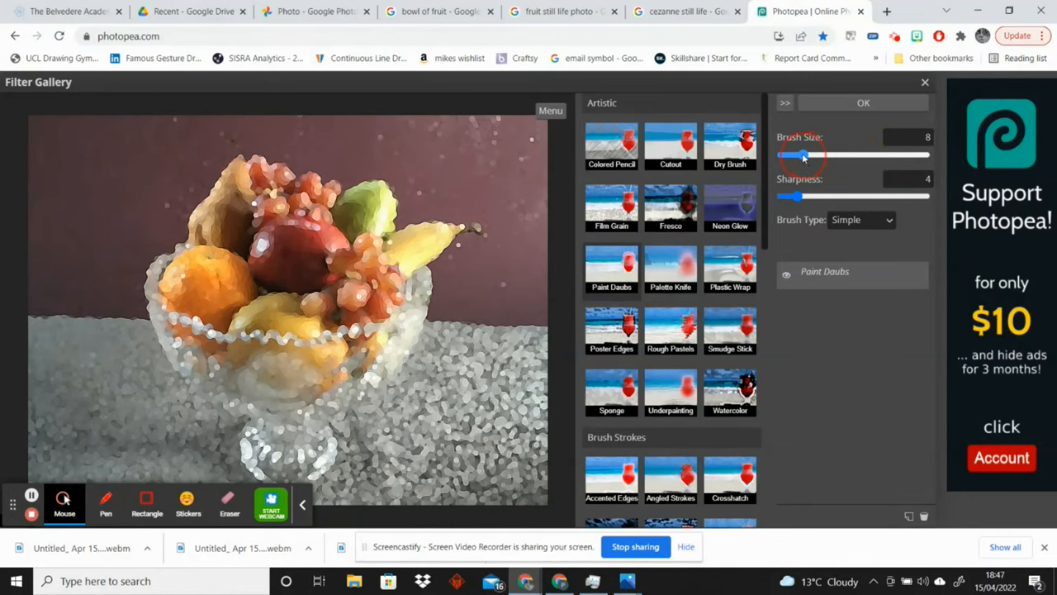
pyautogui.moveTo(801, 155); pyautogui.dragTo(808, 155)
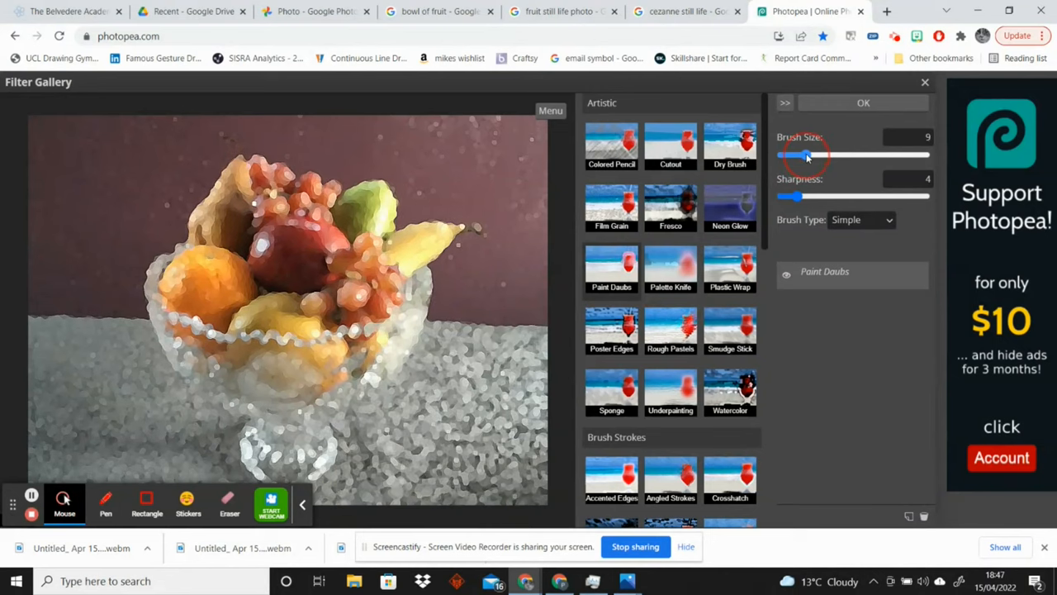
pyautogui.moveTo(807, 155); pyautogui.dragTo(803, 155)
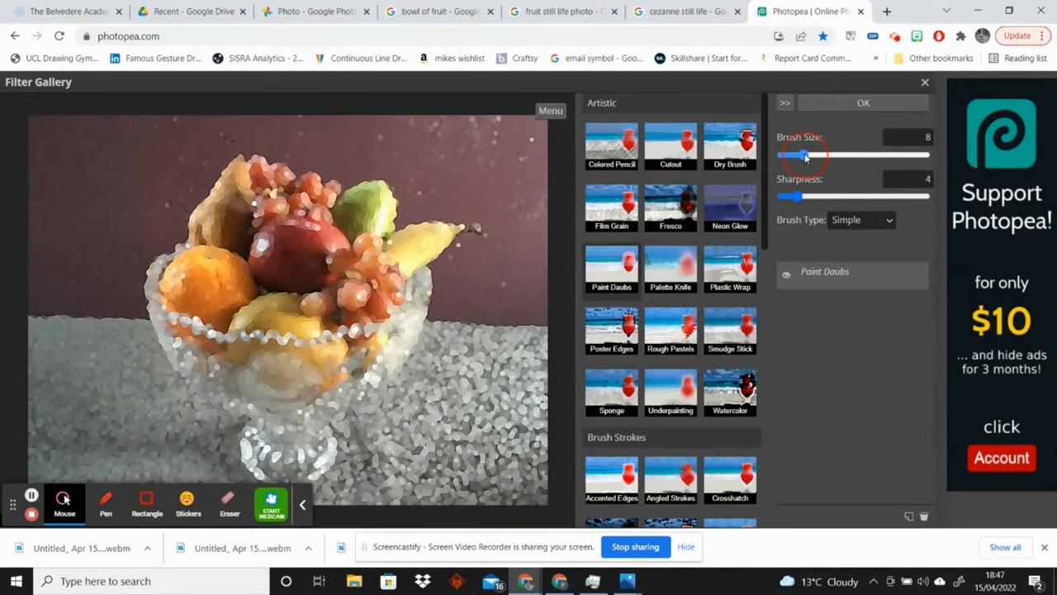
pyautogui.moveTo(807, 155); pyautogui.dragTo(799, 156)
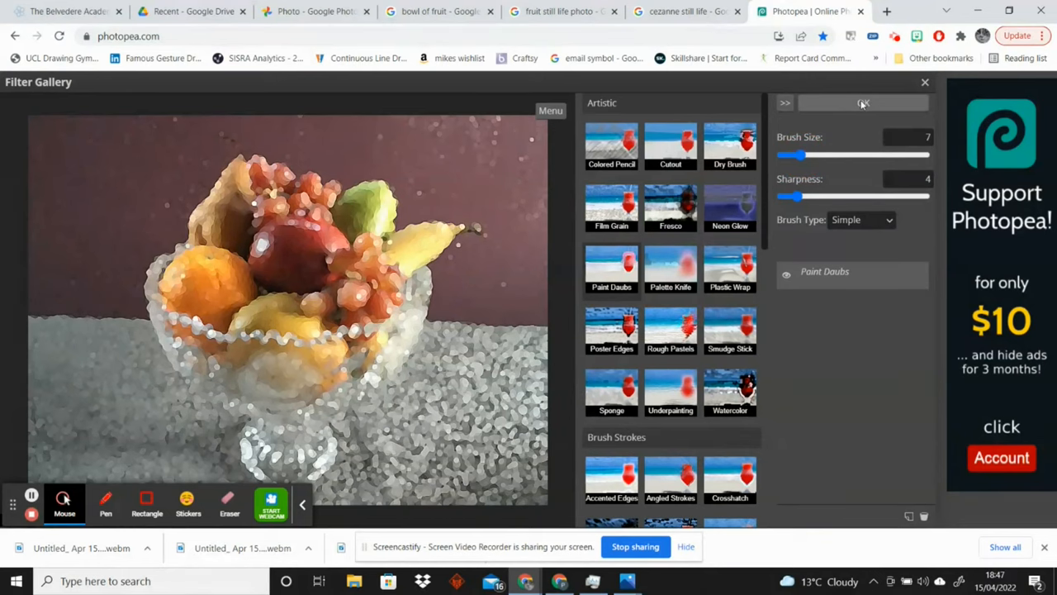
pyautogui.click(862, 103)
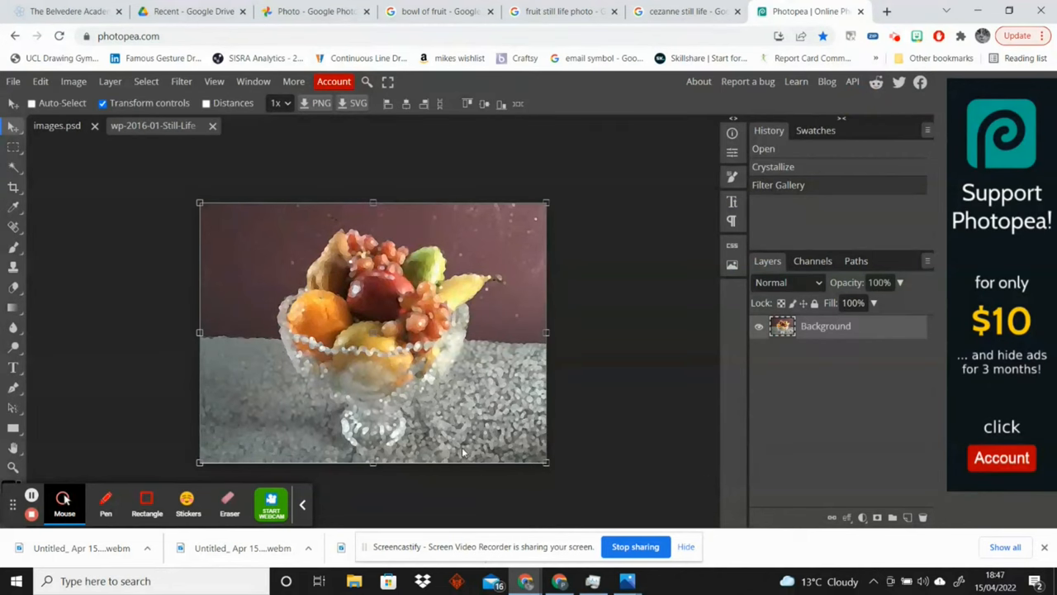
pyautogui.moveTo(403, 162)
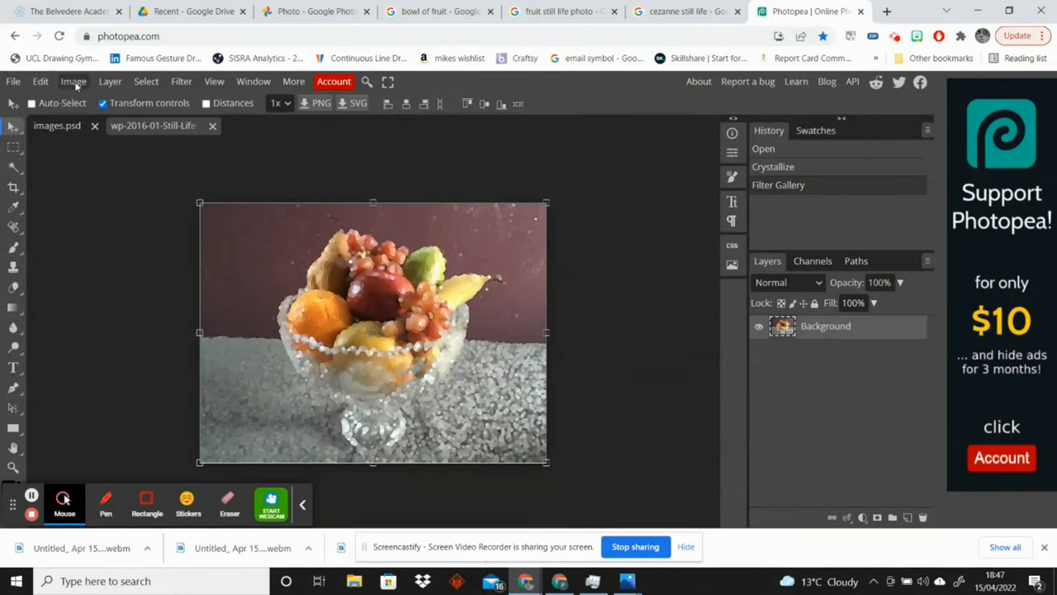
# Step: Show the Image menu's adjustments list for the painted photo
pyautogui.click(73, 81)
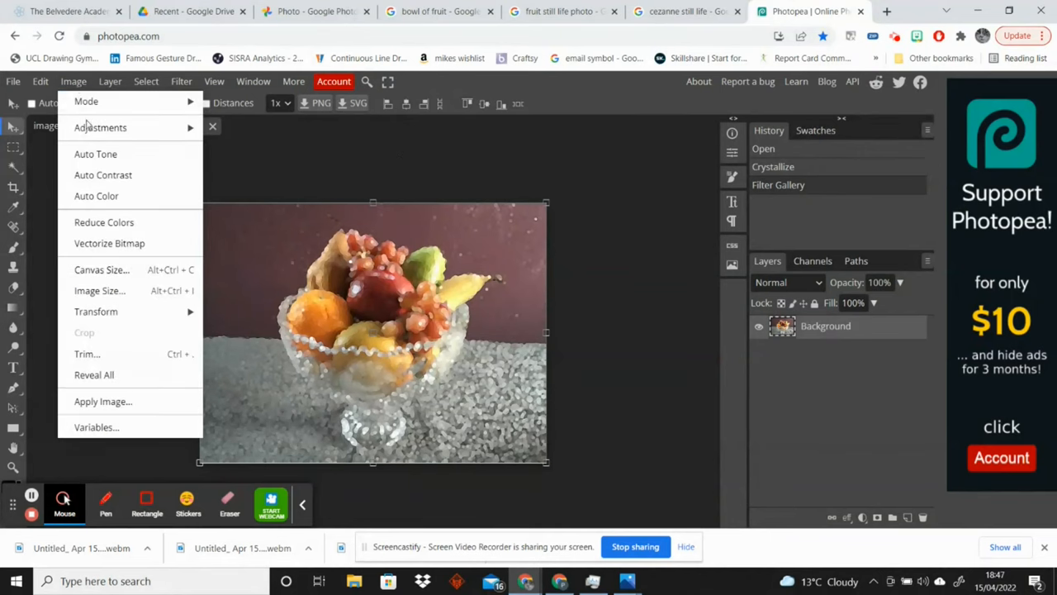
pyautogui.moveTo(99, 127)
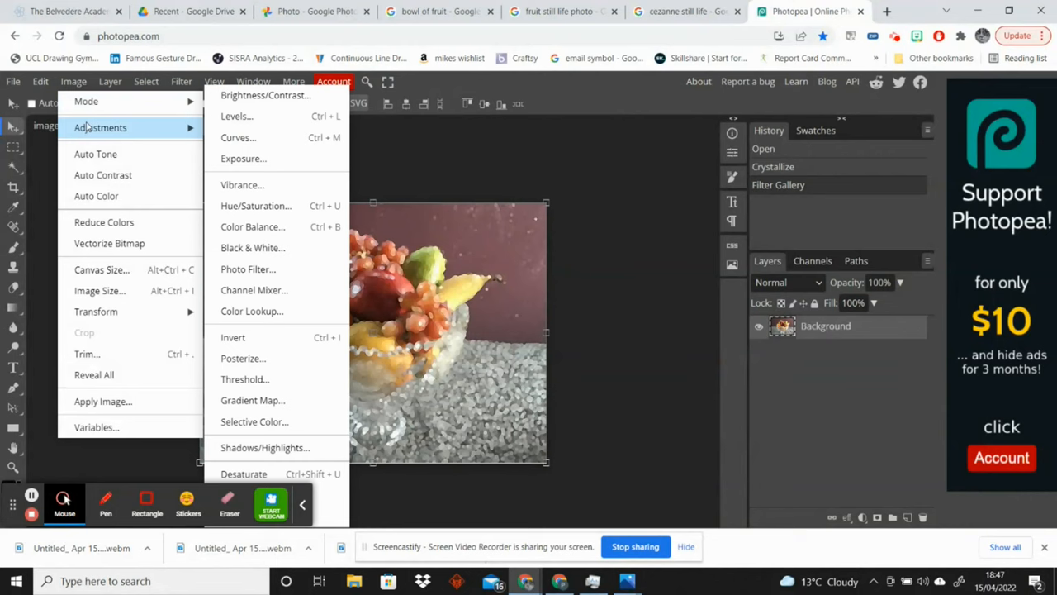
pyautogui.moveTo(267, 129)
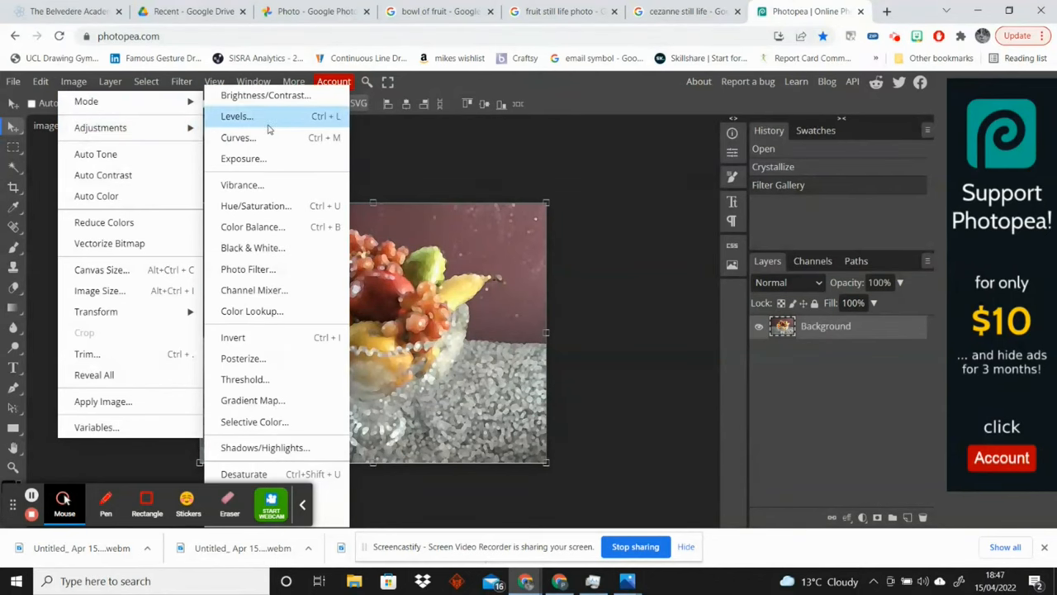
# Step: Set Vibrance to about -13 and Saturation to about -7 on the photo
pyautogui.click(241, 185)
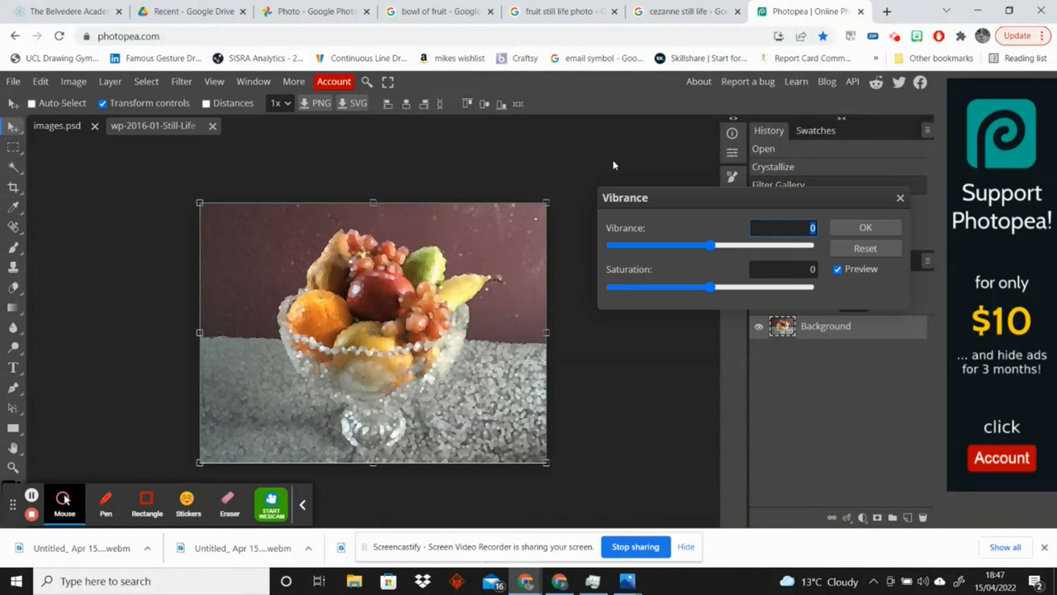
pyautogui.moveTo(715, 244); pyautogui.dragTo(703, 244)
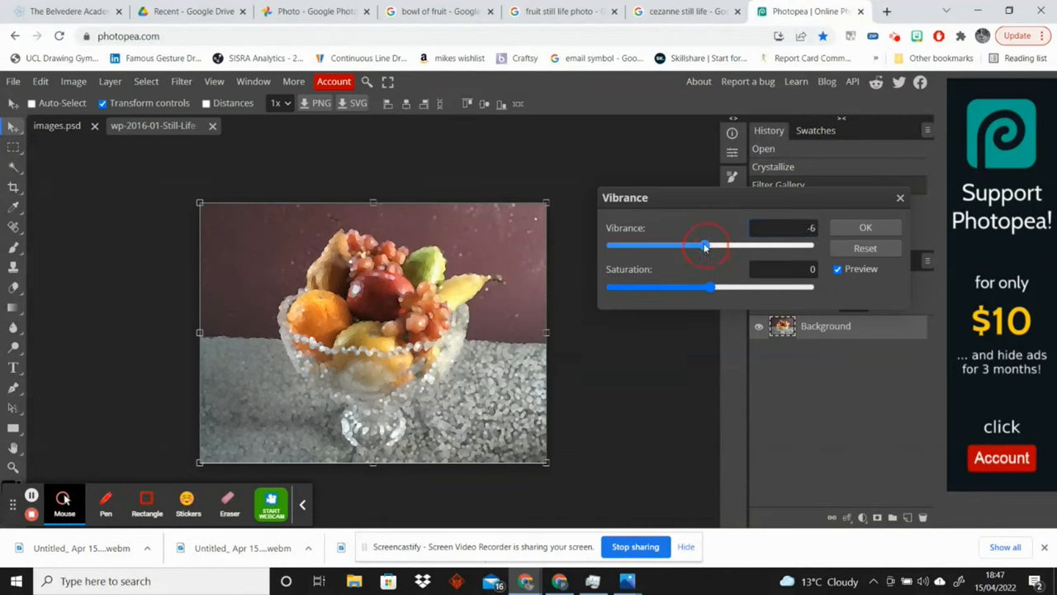
pyautogui.moveTo(704, 245); pyautogui.dragTo(700, 244)
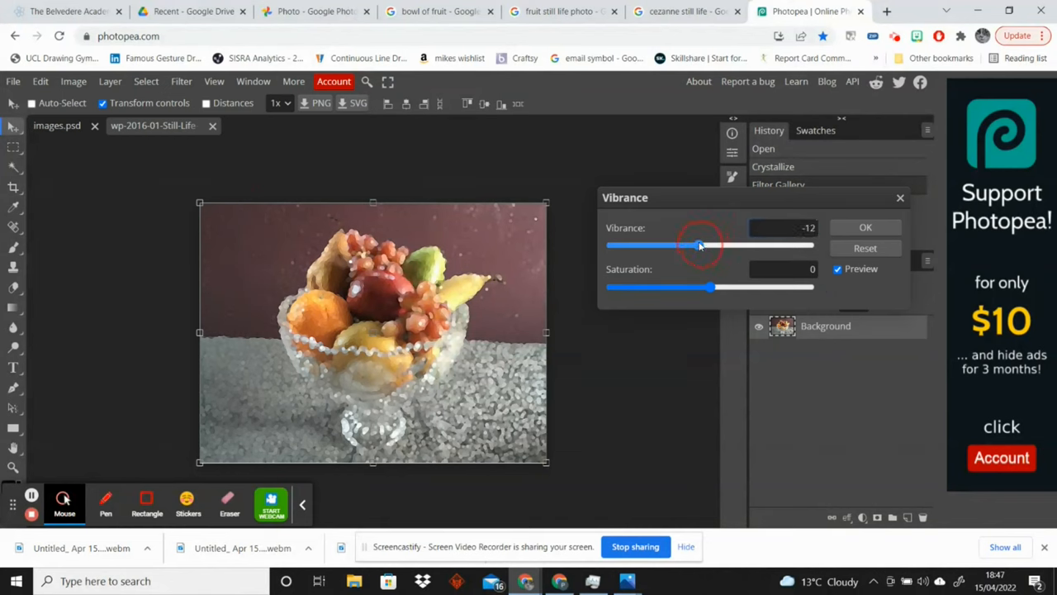
pyautogui.moveTo(700, 244); pyautogui.dragTo(681, 245)
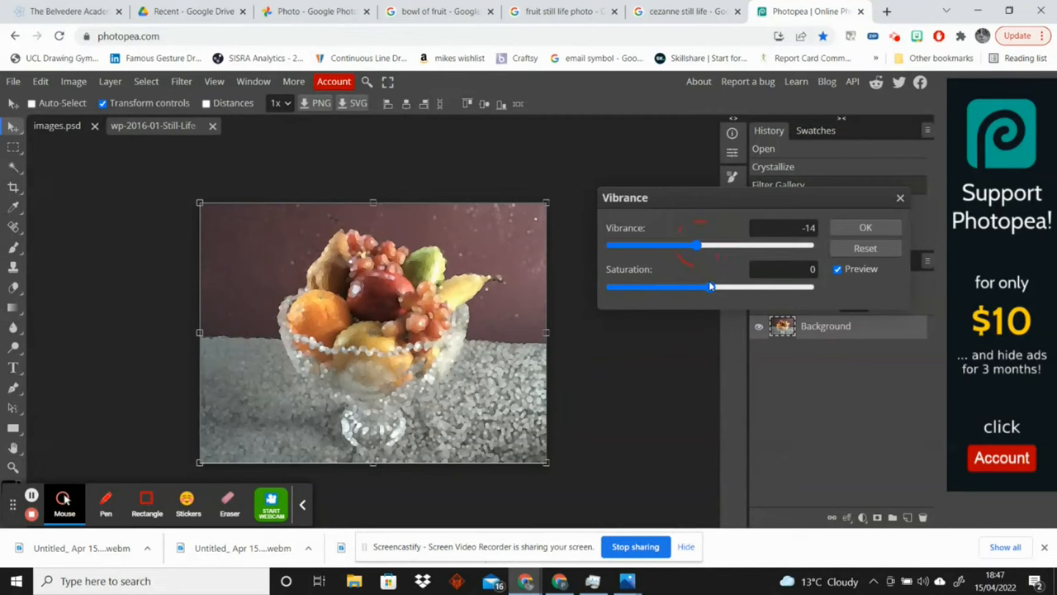
pyautogui.moveTo(711, 288); pyautogui.dragTo(700, 288)
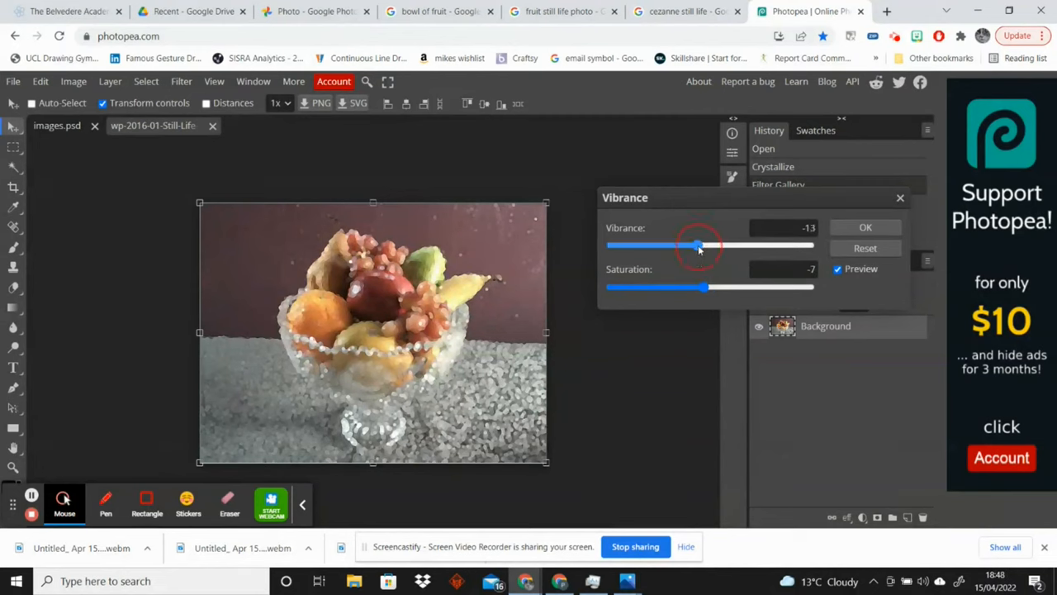
pyautogui.moveTo(699, 245); pyautogui.dragTo(702, 244)
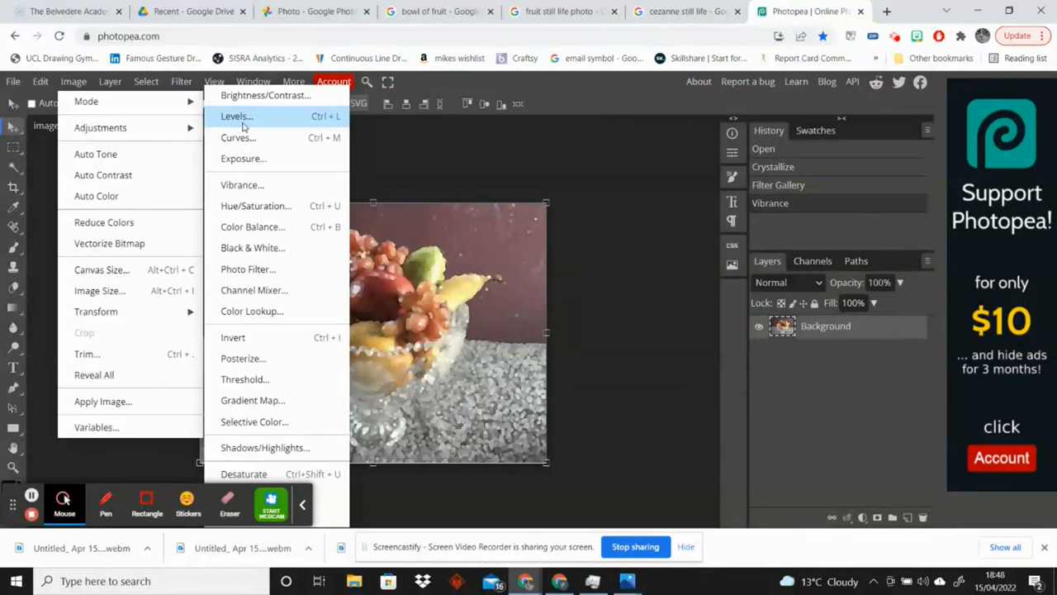
# Step: In Levels, raise the RGB black point and pull in the white point slightly
pyautogui.click(236, 116)
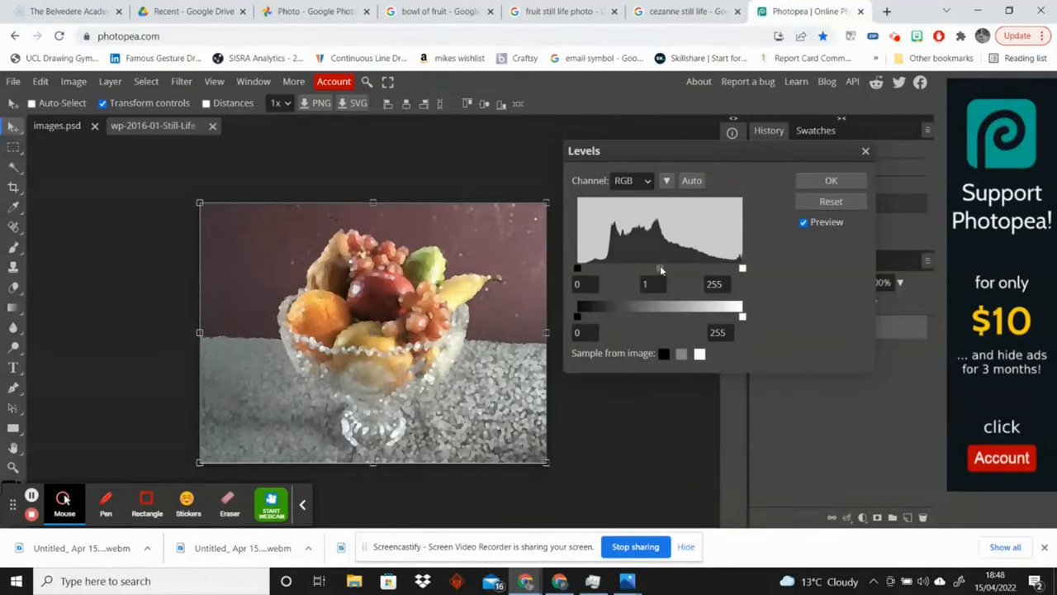
pyautogui.moveTo(657, 268); pyautogui.dragTo(669, 268)
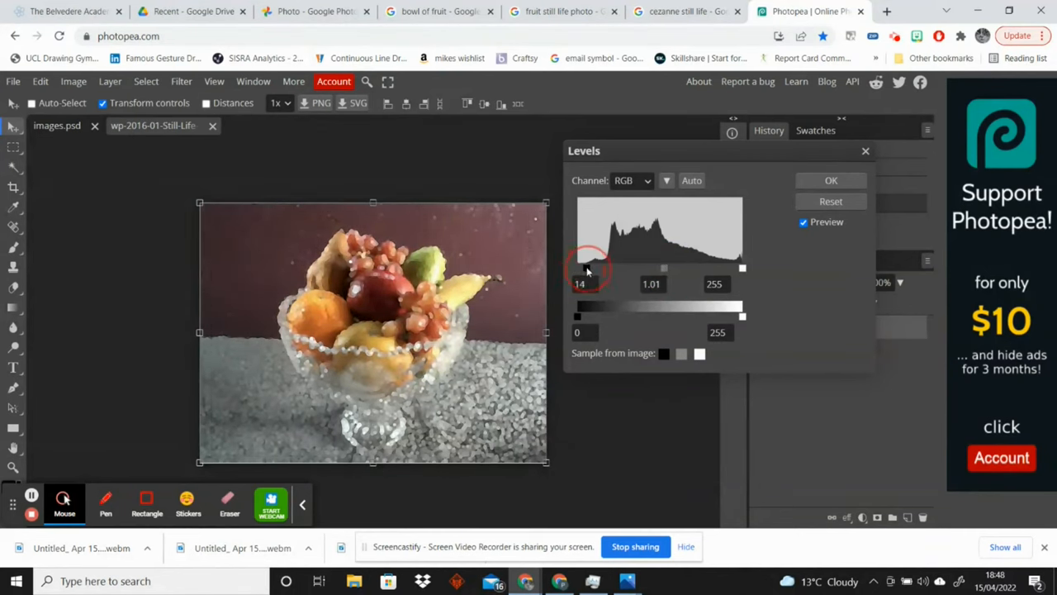
pyautogui.moveTo(742, 268); pyautogui.dragTo(738, 268)
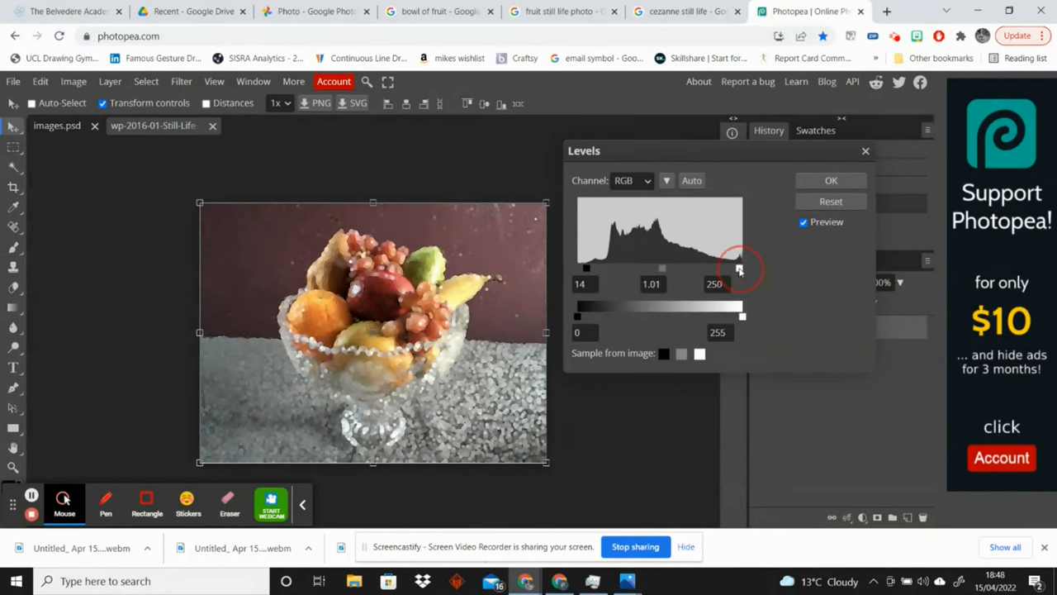
pyautogui.moveTo(740, 271); pyautogui.dragTo(730, 270)
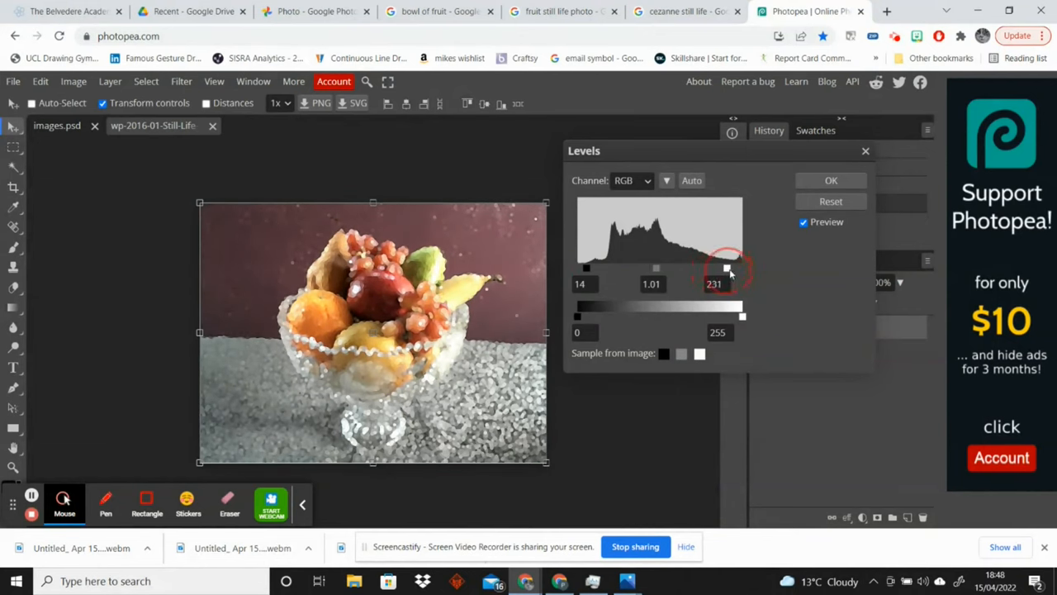
pyautogui.moveTo(729, 268); pyautogui.dragTo(730, 268)
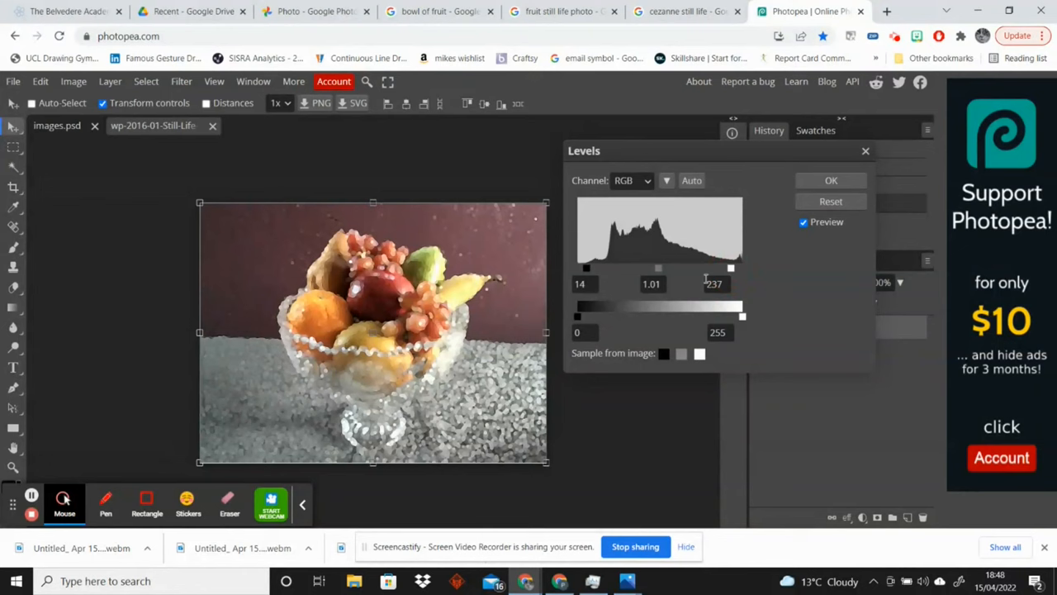
# Step: Tighten the Red channel's shadow, midtone and white points and lower the Green white point
pyautogui.click(632, 180)
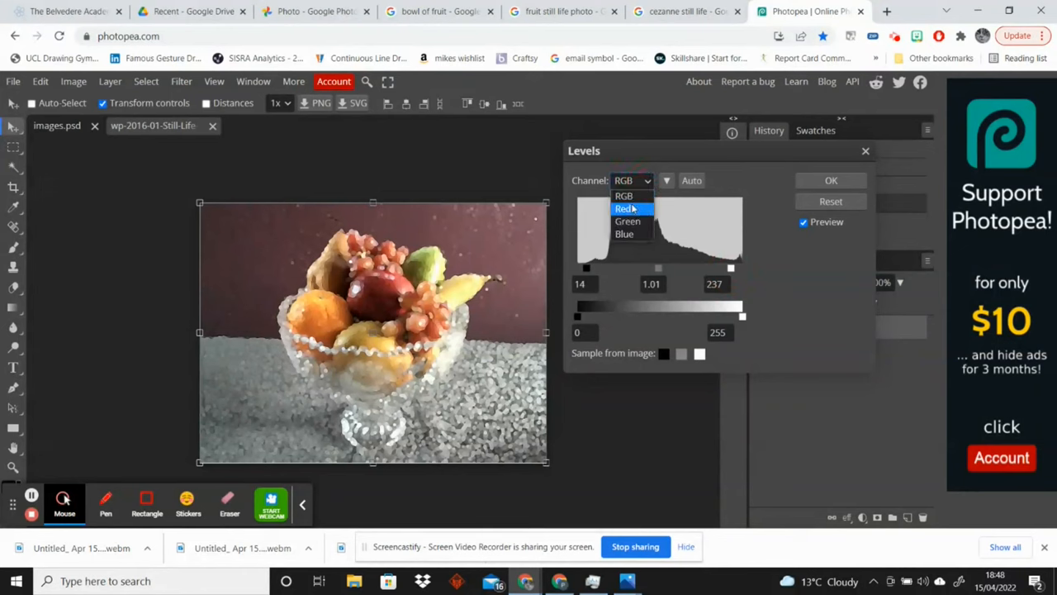
pyautogui.click(625, 208)
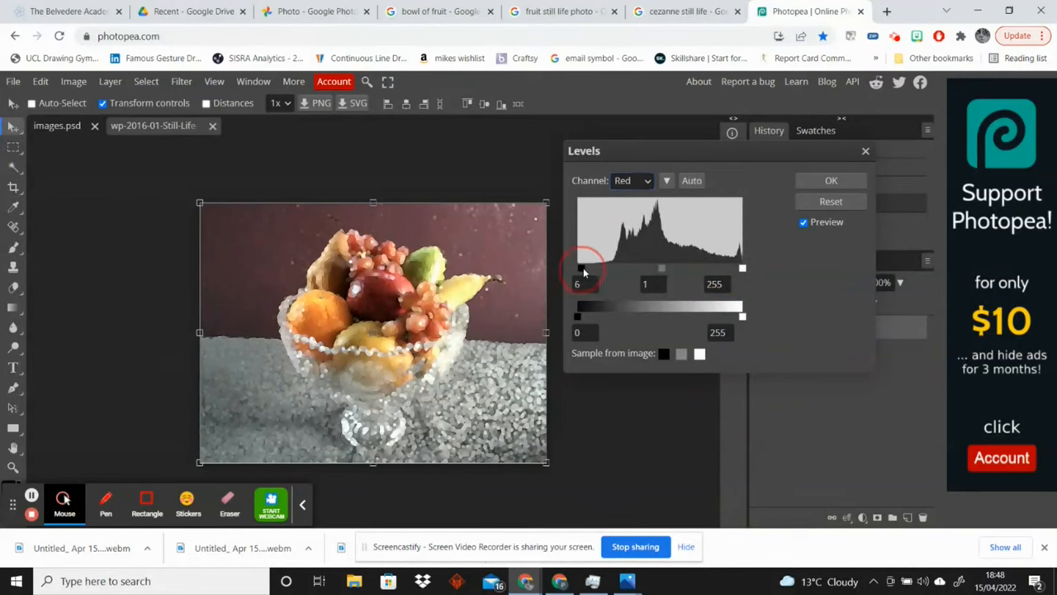
pyautogui.moveTo(578, 268); pyautogui.dragTo(589, 268)
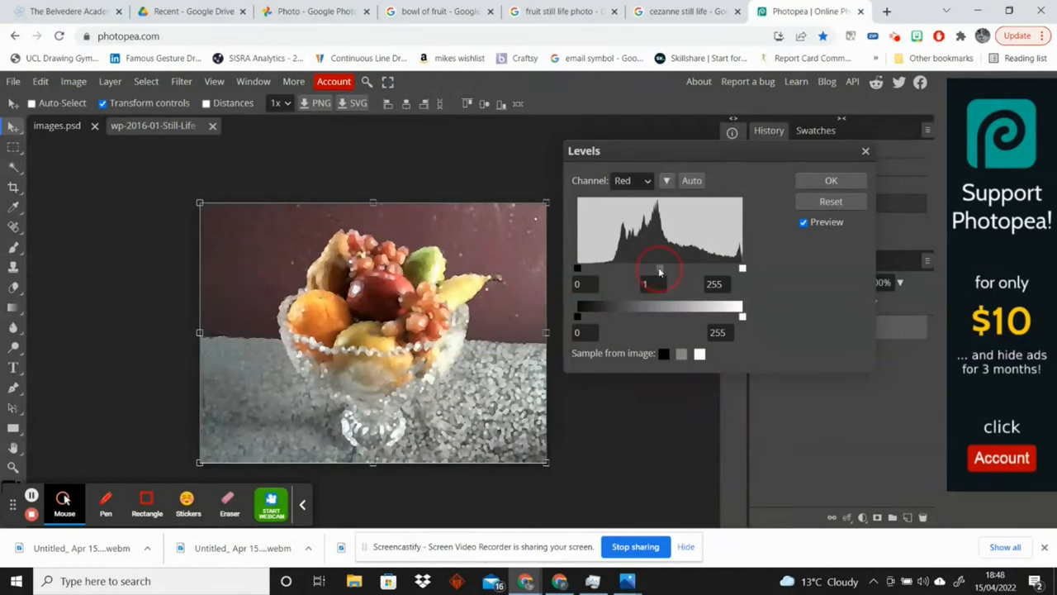
pyautogui.moveTo(661, 268); pyautogui.dragTo(652, 267)
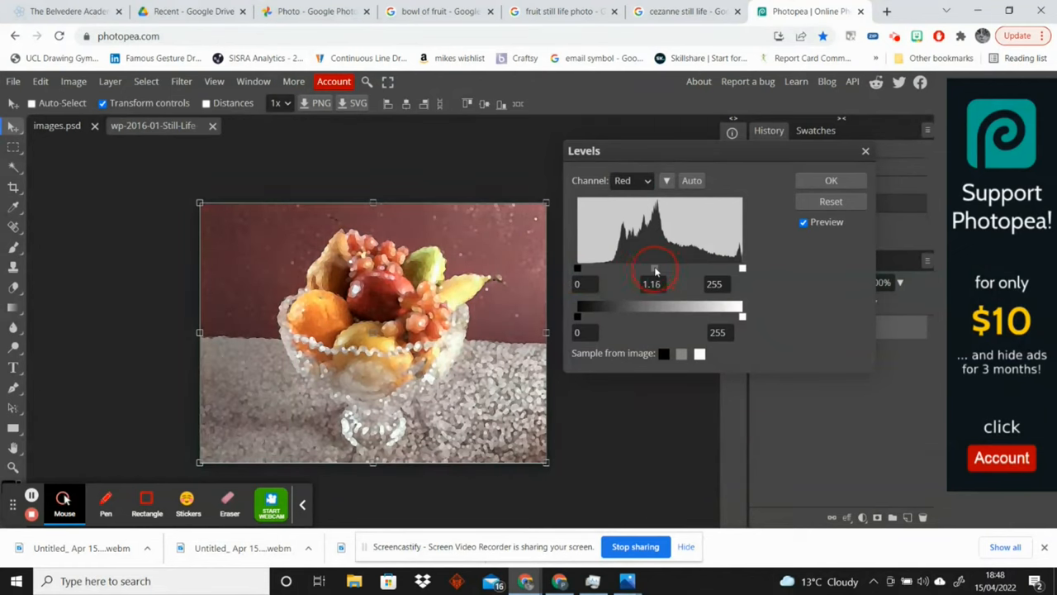
pyautogui.moveTo(742, 267); pyautogui.dragTo(734, 268)
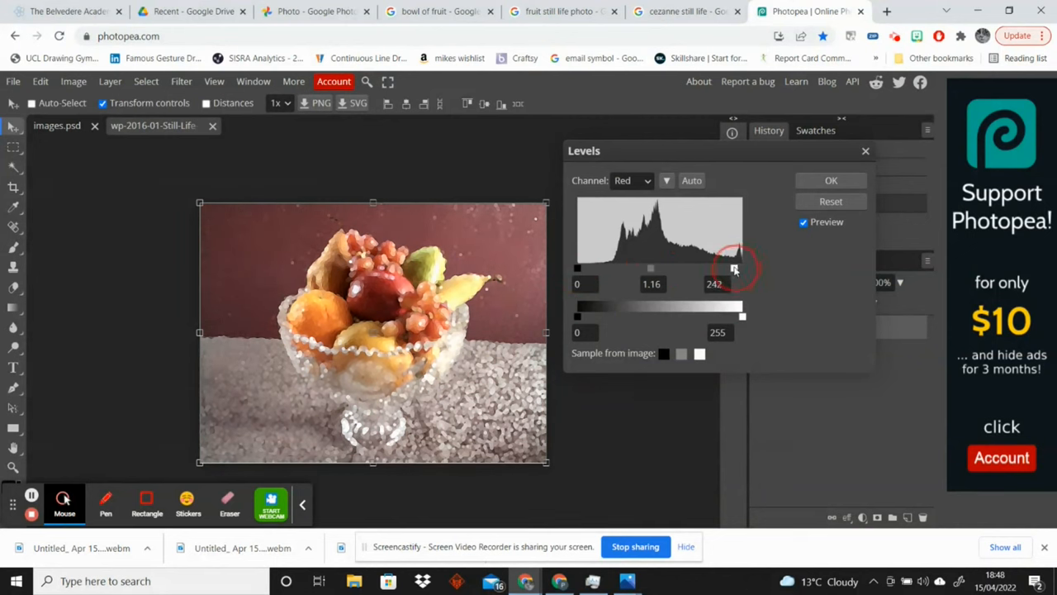
pyautogui.click(631, 180)
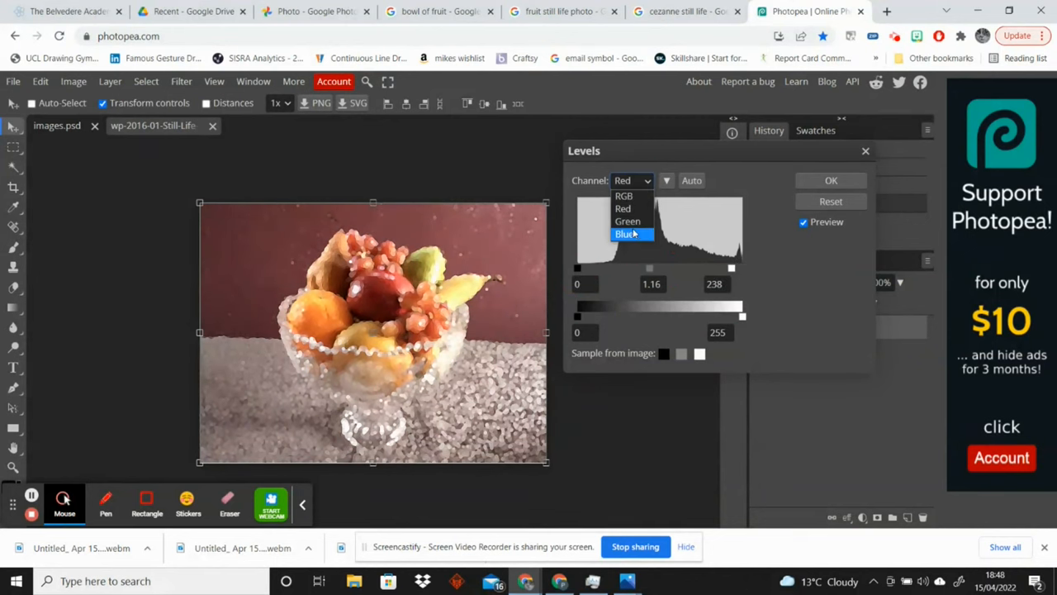
pyautogui.click(628, 221)
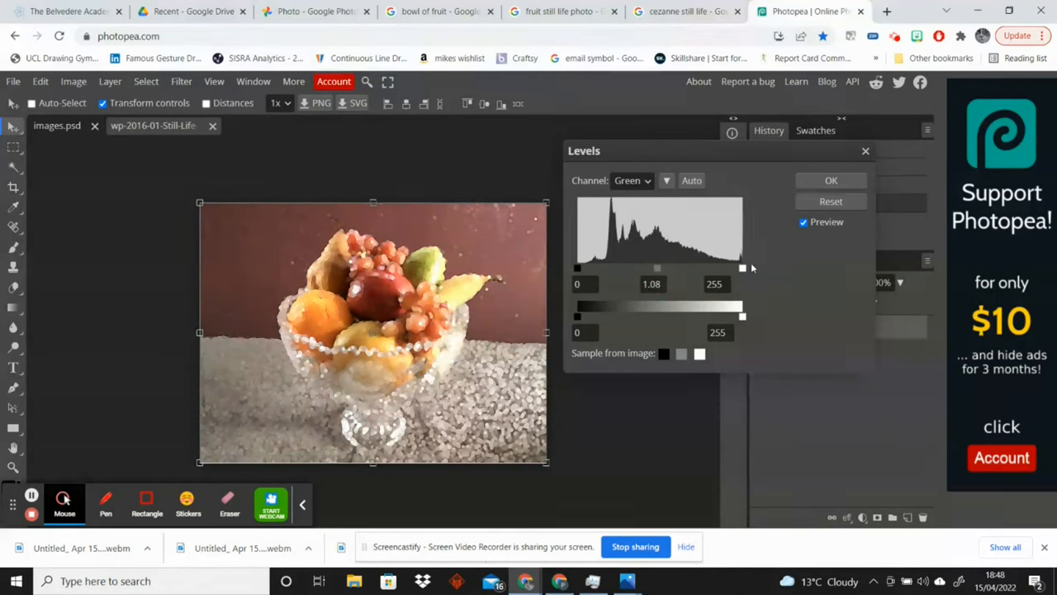
pyautogui.moveTo(744, 268); pyautogui.dragTo(727, 268)
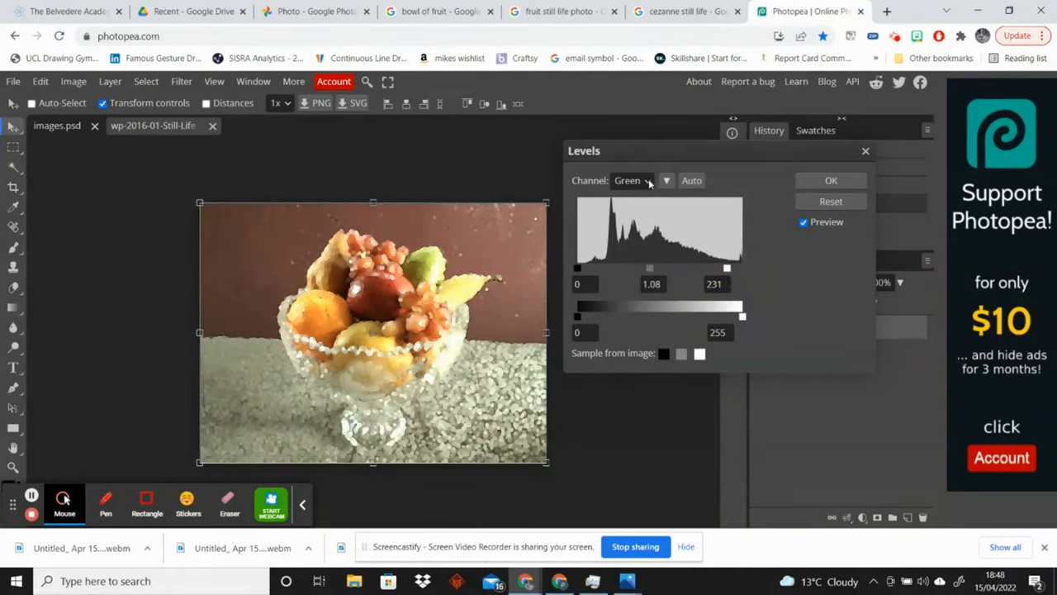
# Step: Darken the Blue channel midtones, raise its black point and set its highlight to 227
pyautogui.click(631, 180)
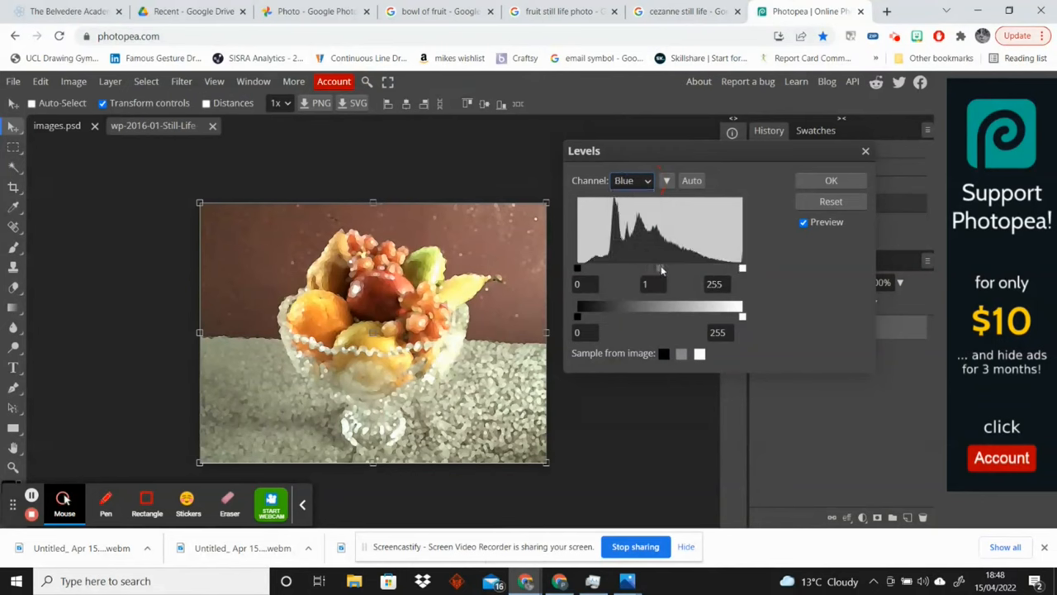
pyautogui.moveTo(661, 268); pyautogui.dragTo(665, 267)
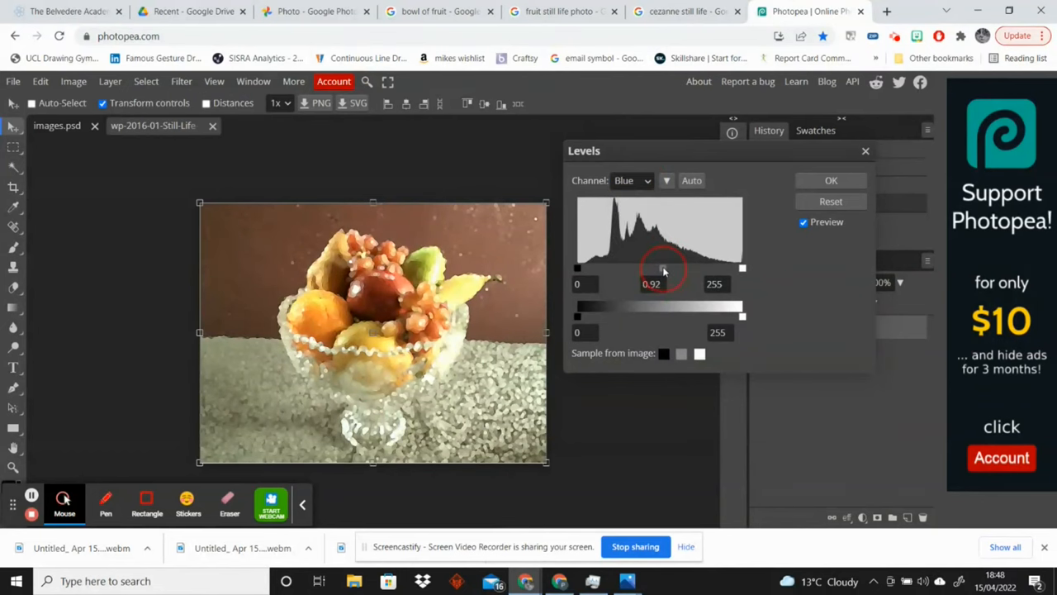
pyautogui.moveTo(664, 268); pyautogui.dragTo(664, 268)
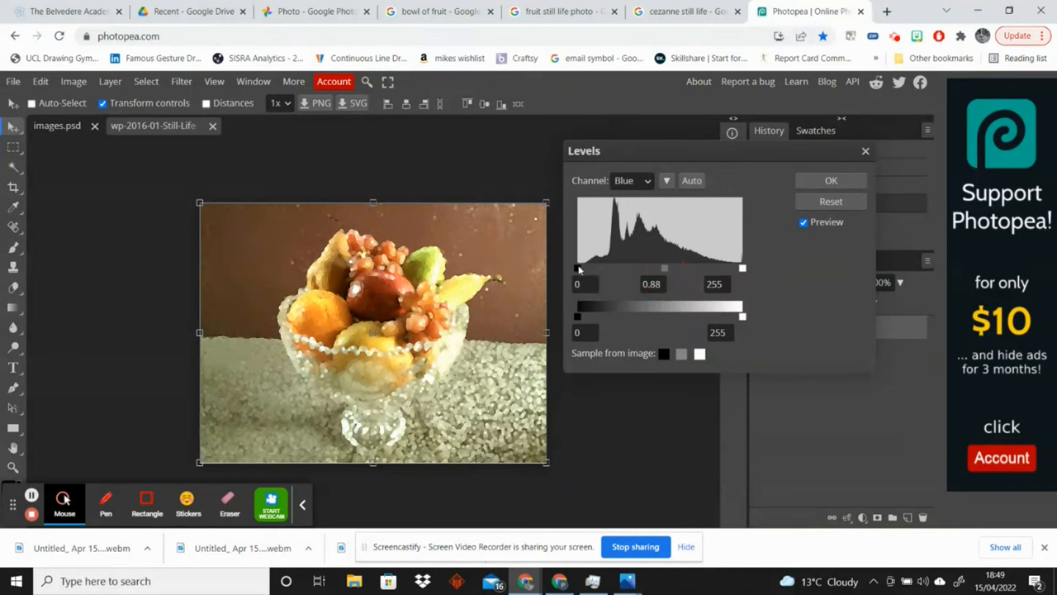
pyautogui.moveTo(576, 268); pyautogui.dragTo(588, 267)
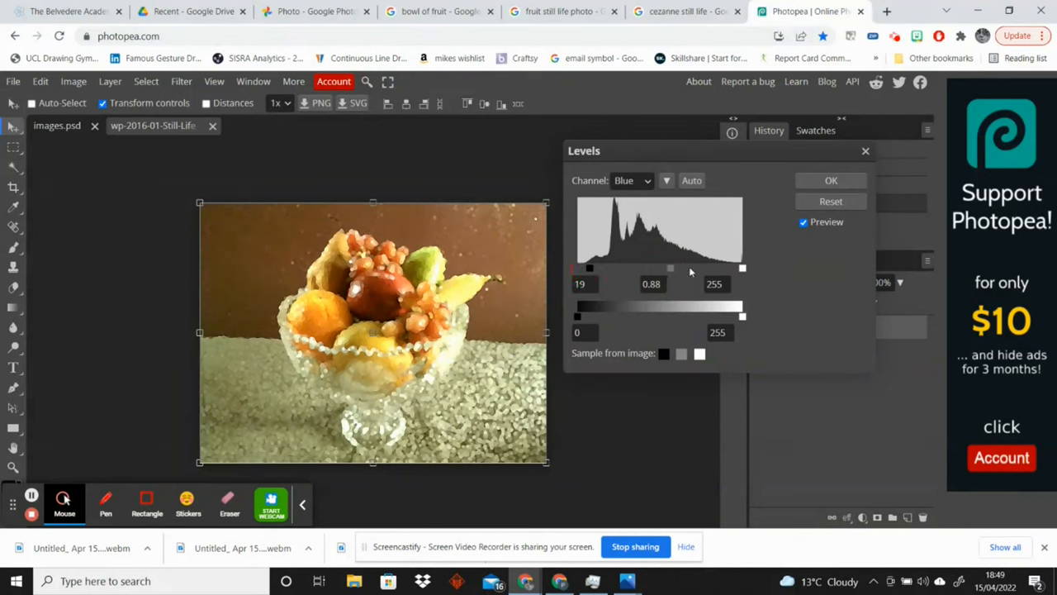
pyautogui.moveTo(742, 267); pyautogui.dragTo(726, 267)
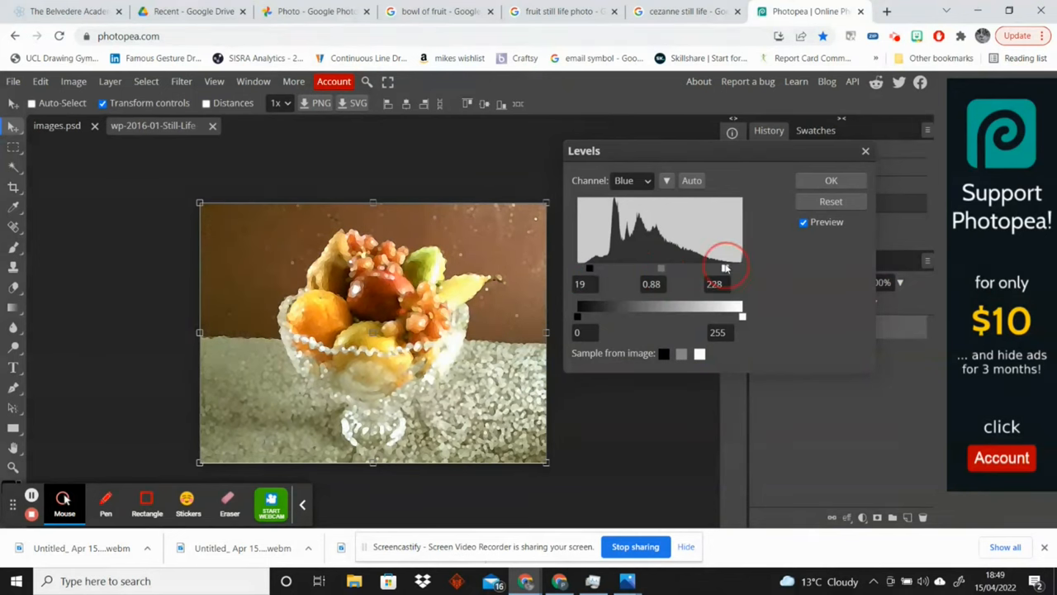
pyautogui.moveTo(725, 268); pyautogui.dragTo(719, 268)
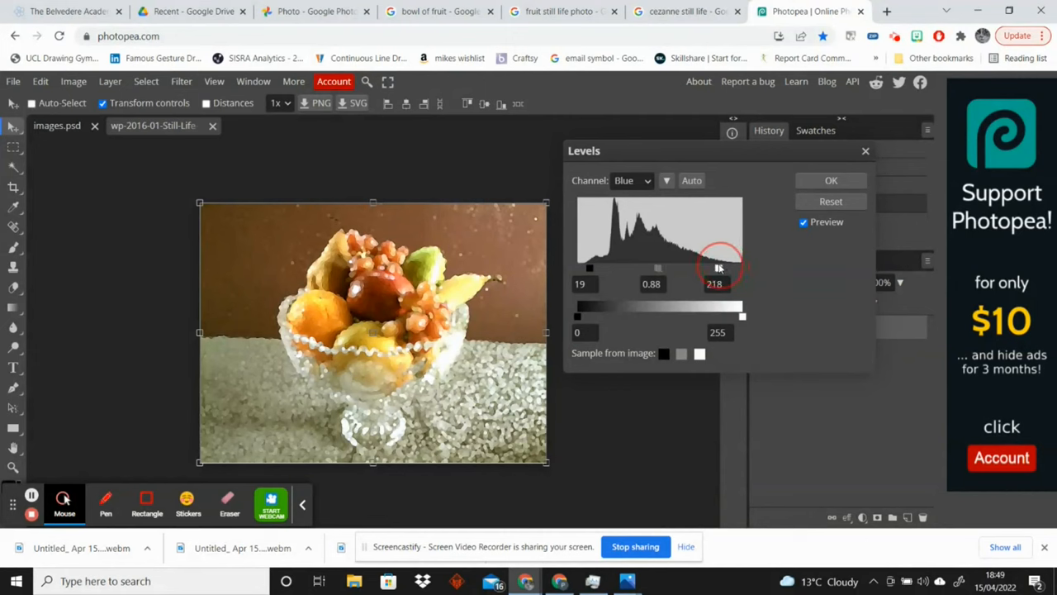
pyautogui.moveTo(717, 268); pyautogui.dragTo(725, 268)
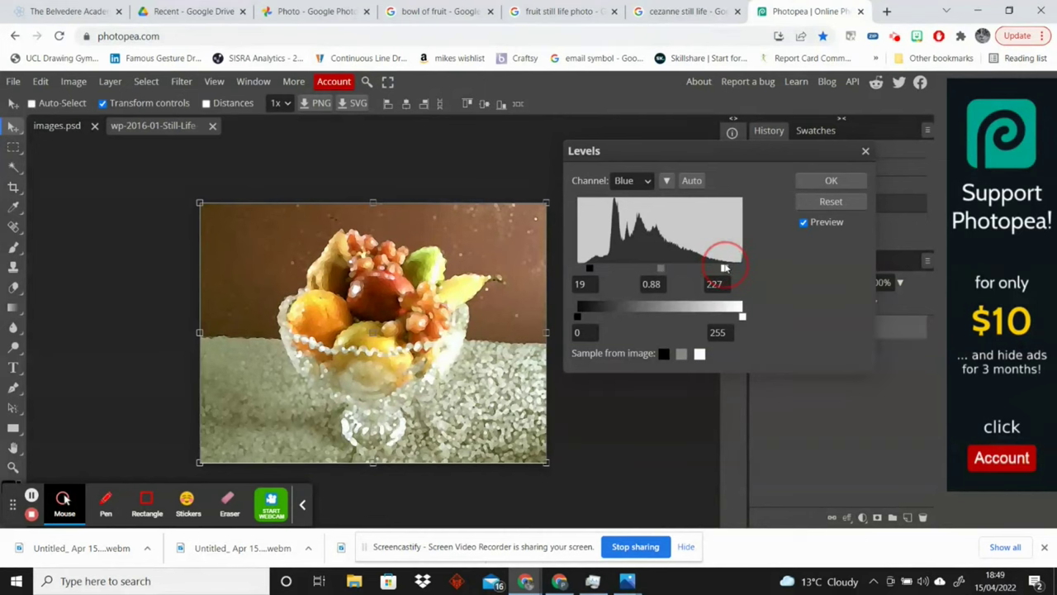
# Step: Finalise the Red channel at 13/1.01/234 and apply the Levels adjustment
pyautogui.click(631, 180)
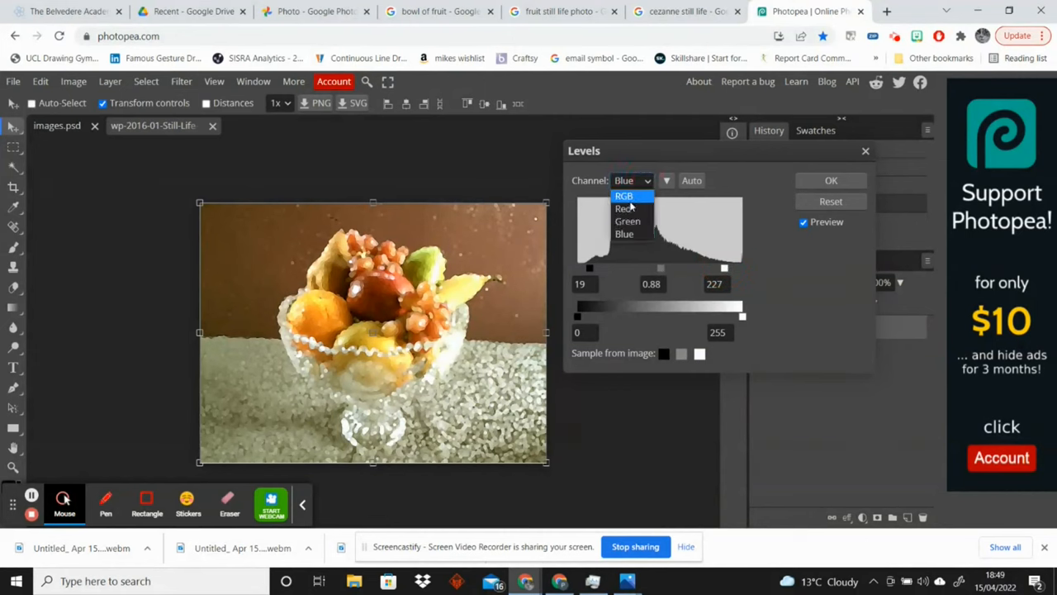
pyautogui.click(621, 208)
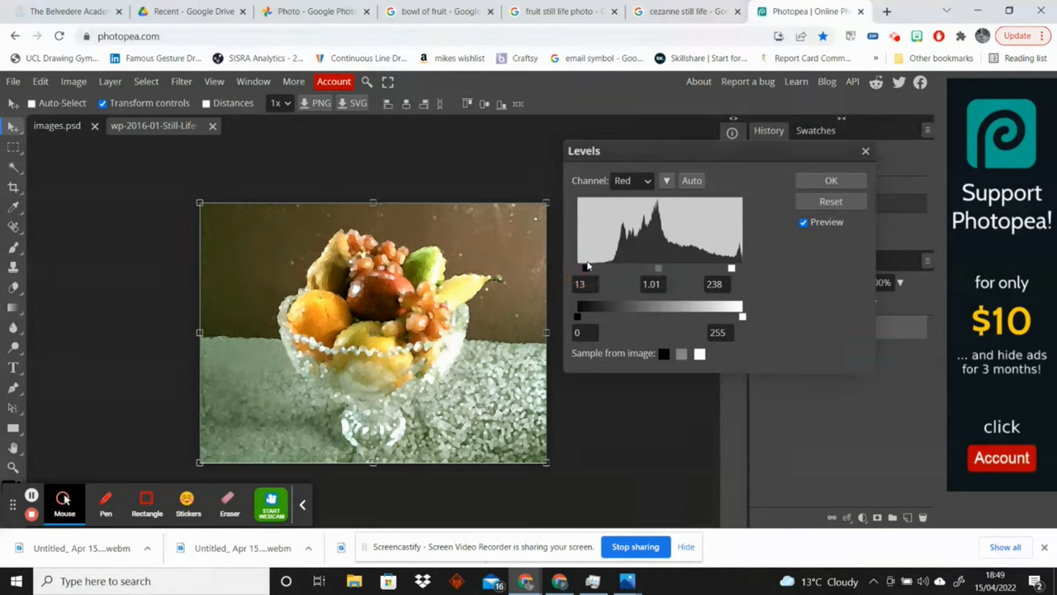
pyautogui.moveTo(731, 268); pyautogui.dragTo(730, 267)
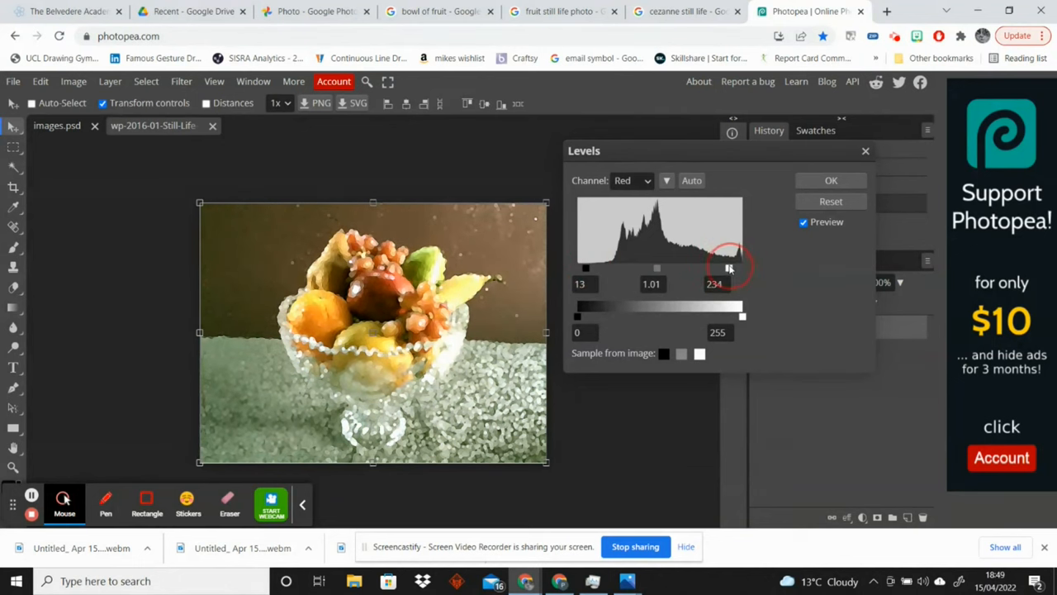
pyautogui.click(73, 81)
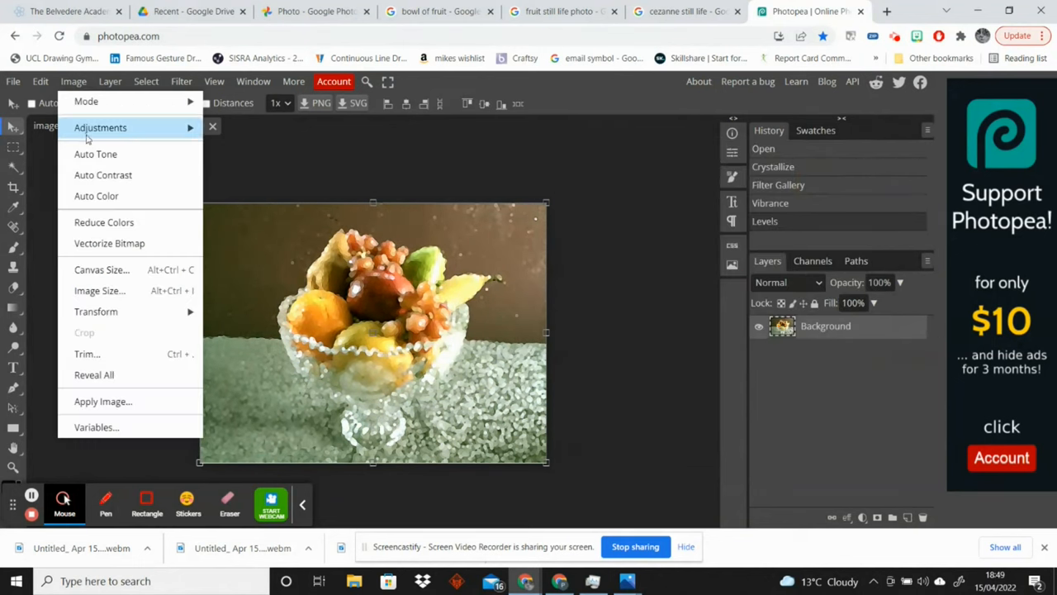
# Step: Apply Brightness -26 / Contrast -32, then an Exposure adjustment to the photo
pyautogui.click(99, 127)
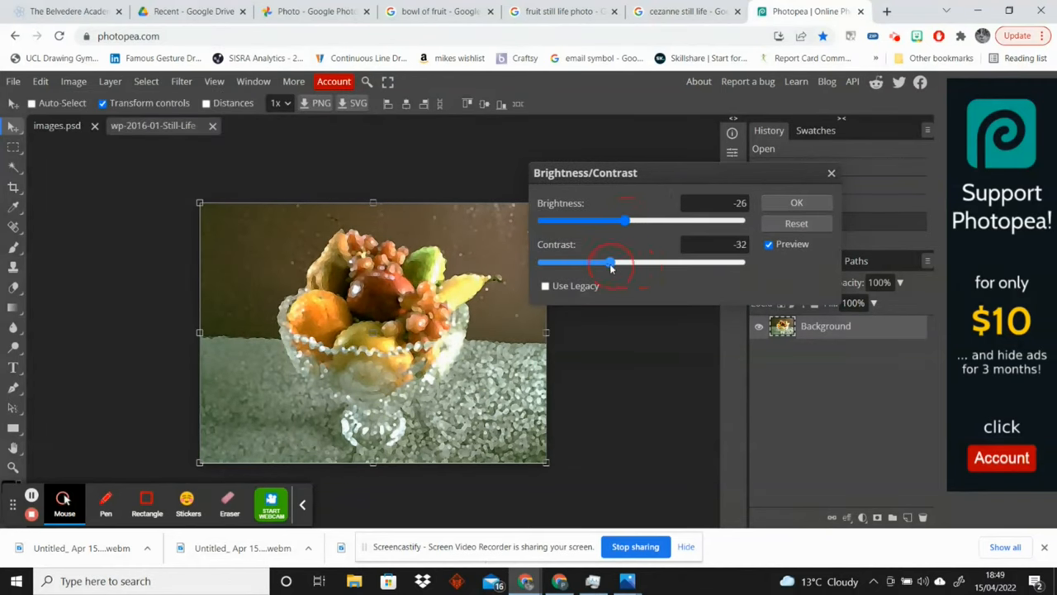
pyautogui.click(796, 202)
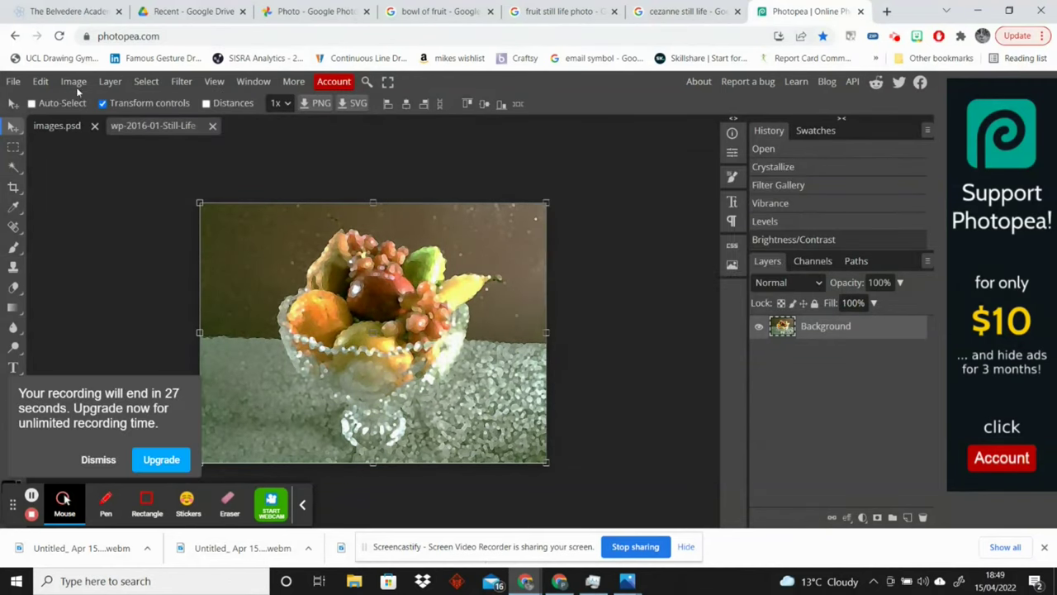
pyautogui.click(73, 81)
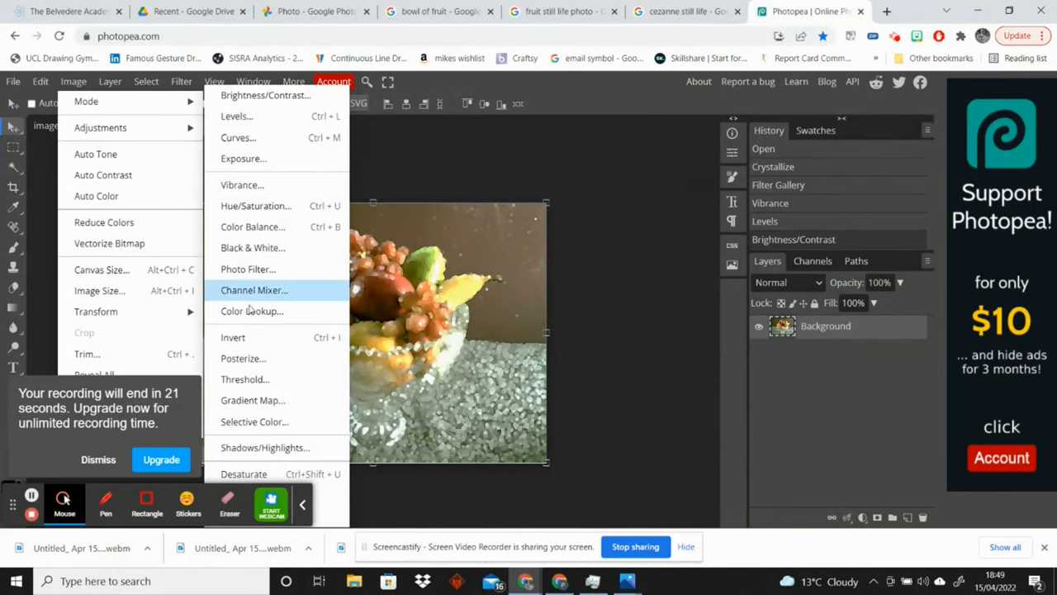
pyautogui.click(245, 158)
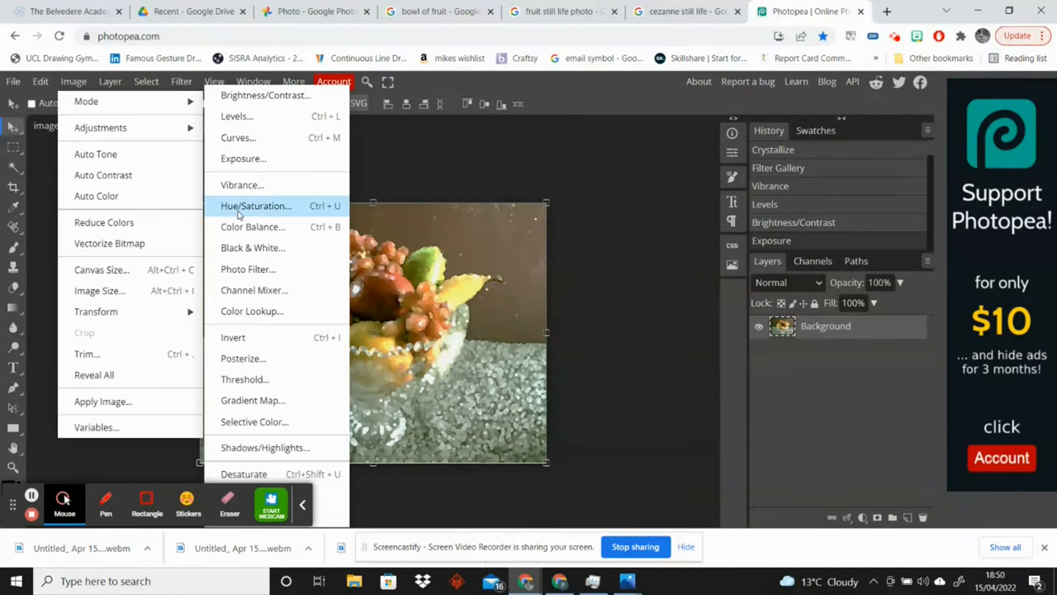
# Step: Apply Color Balance with midtones red 34, green 8, blue -31 to warm the photo
pyautogui.click(251, 226)
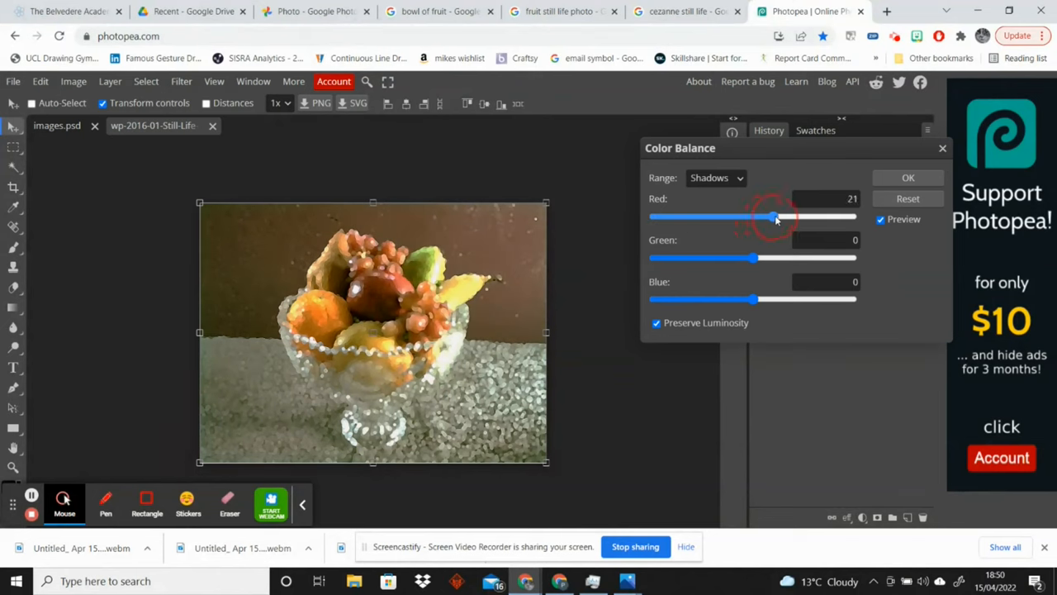
pyautogui.click(715, 178)
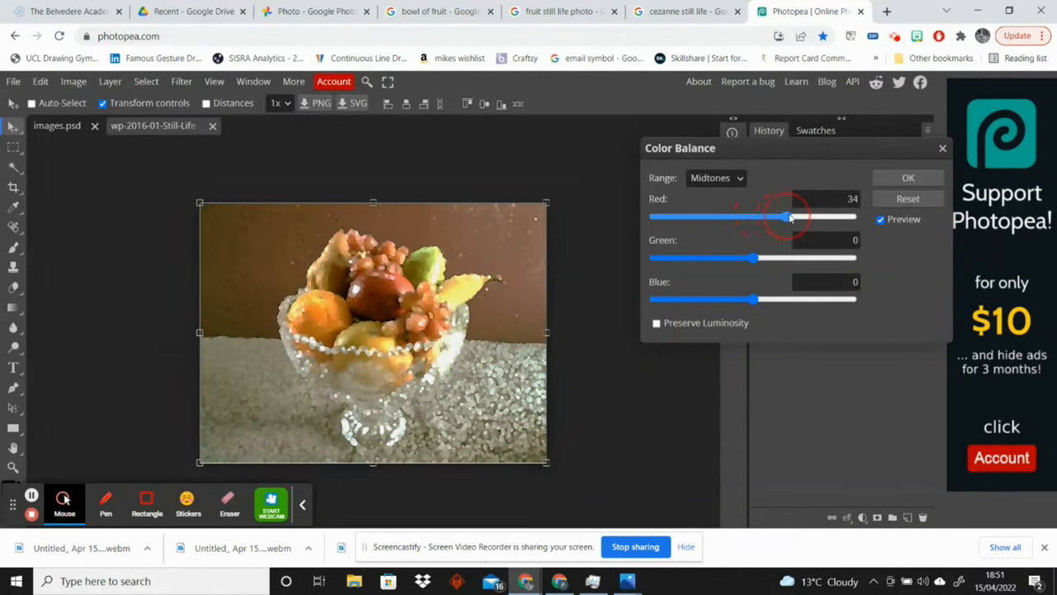
pyautogui.moveTo(785, 216); pyautogui.dragTo(808, 216)
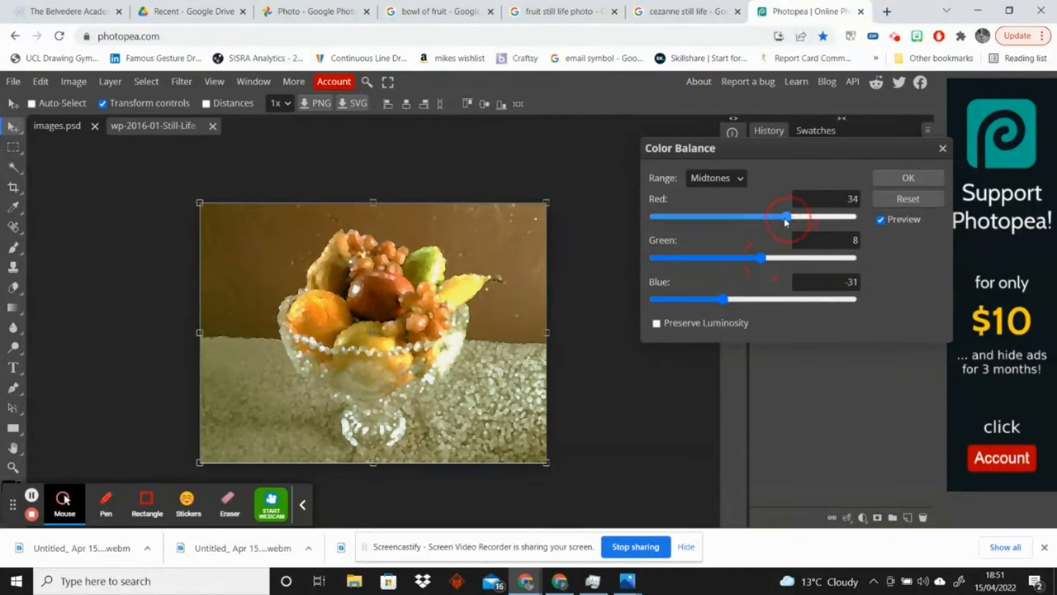
pyautogui.click(73, 81)
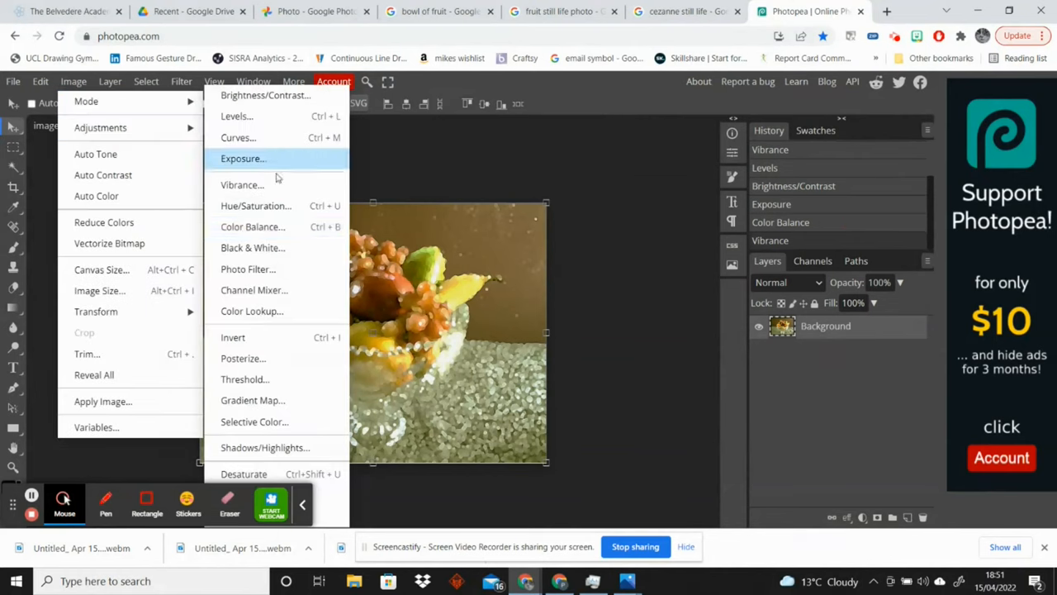
# Step: Apply Levels on the Red channel with black point 14 and midtones 1.14
pyautogui.click(237, 116)
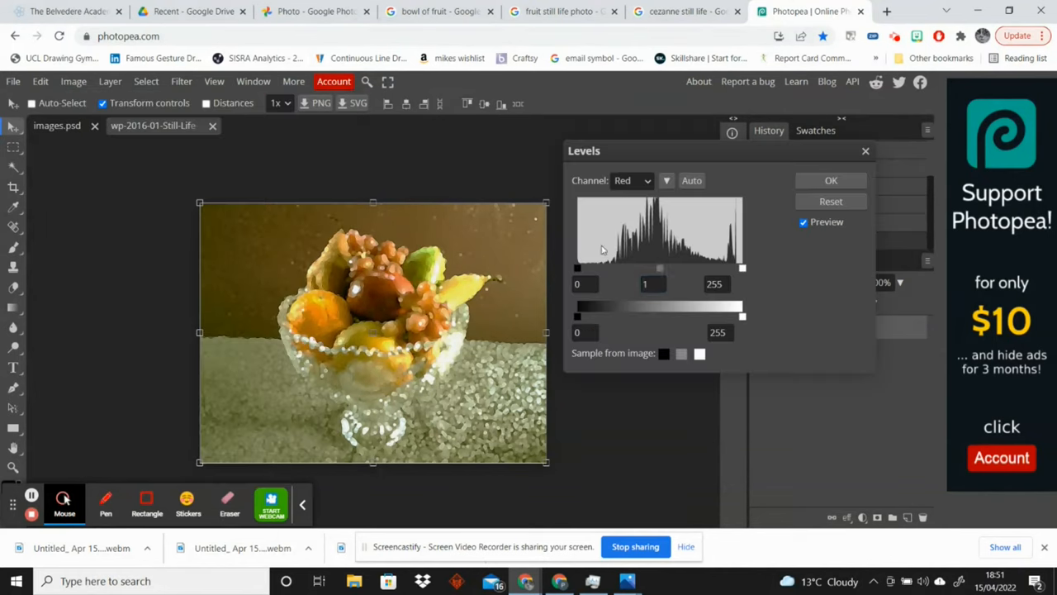
pyautogui.moveTo(659, 267); pyautogui.dragTo(654, 268)
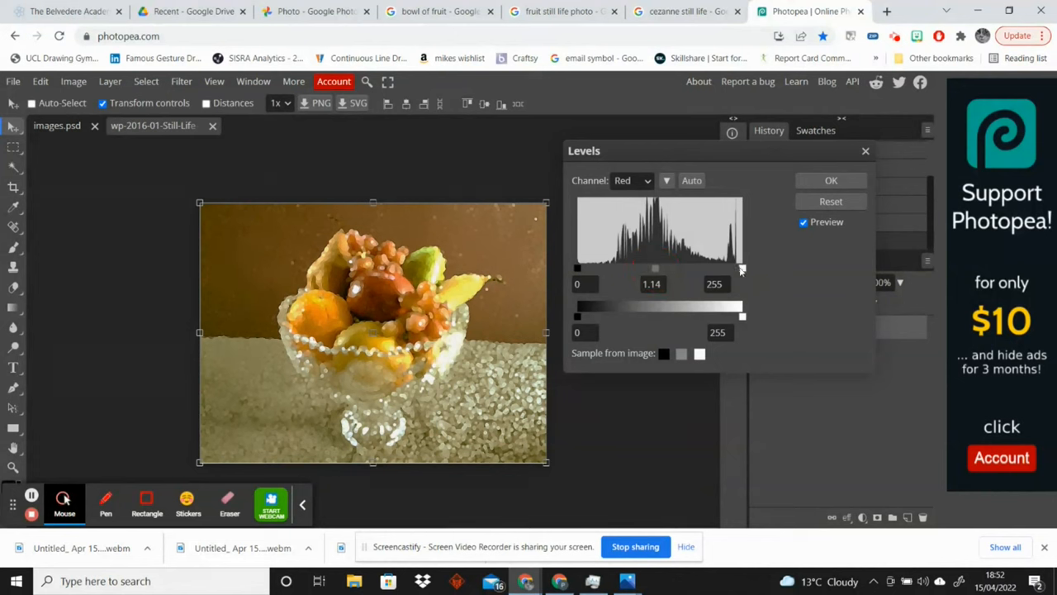
pyautogui.moveTo(578, 267); pyautogui.dragTo(588, 267)
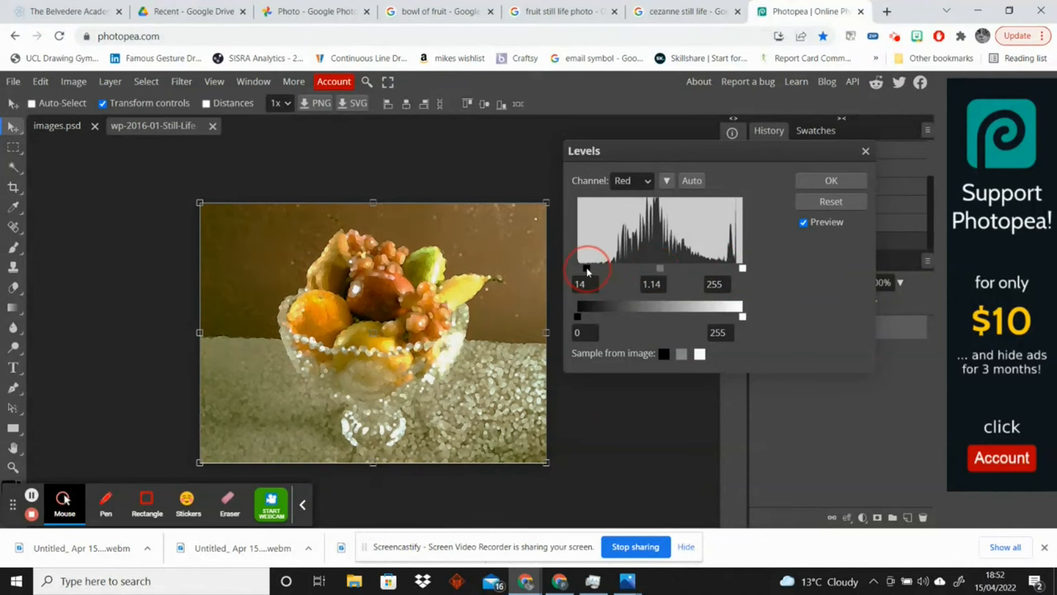
pyautogui.click(831, 180)
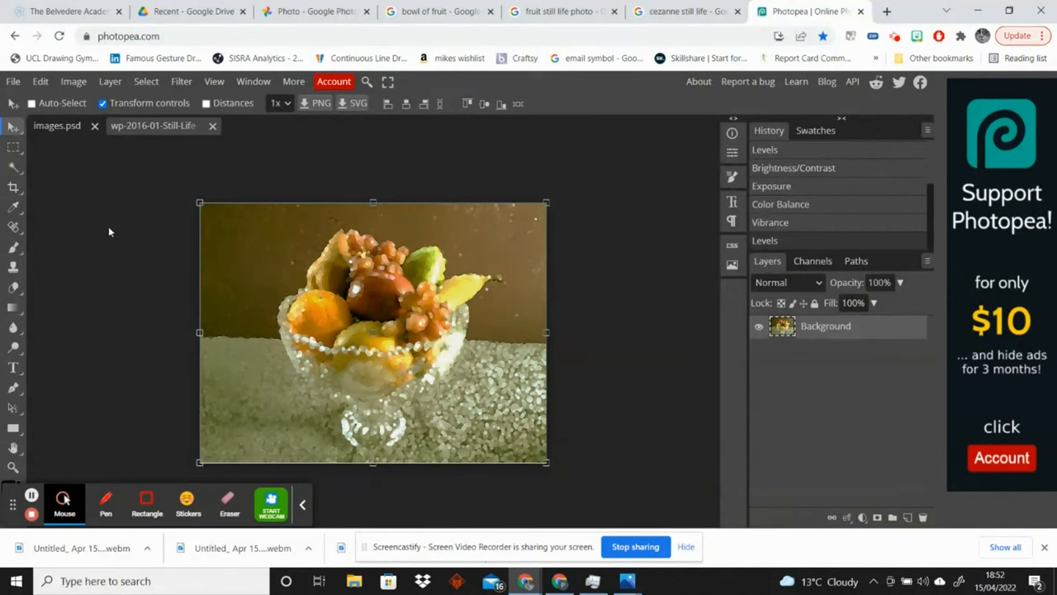
pyautogui.click(72, 81)
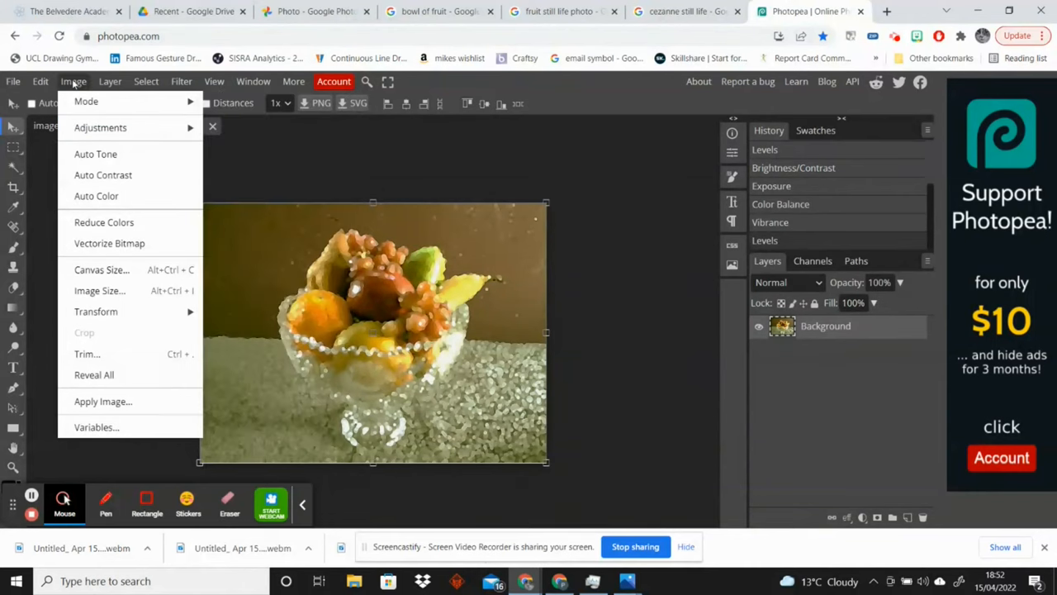
# Step: Apply Brightness/Contrast with Brightness -4 and Contrast 1
pyautogui.click(793, 168)
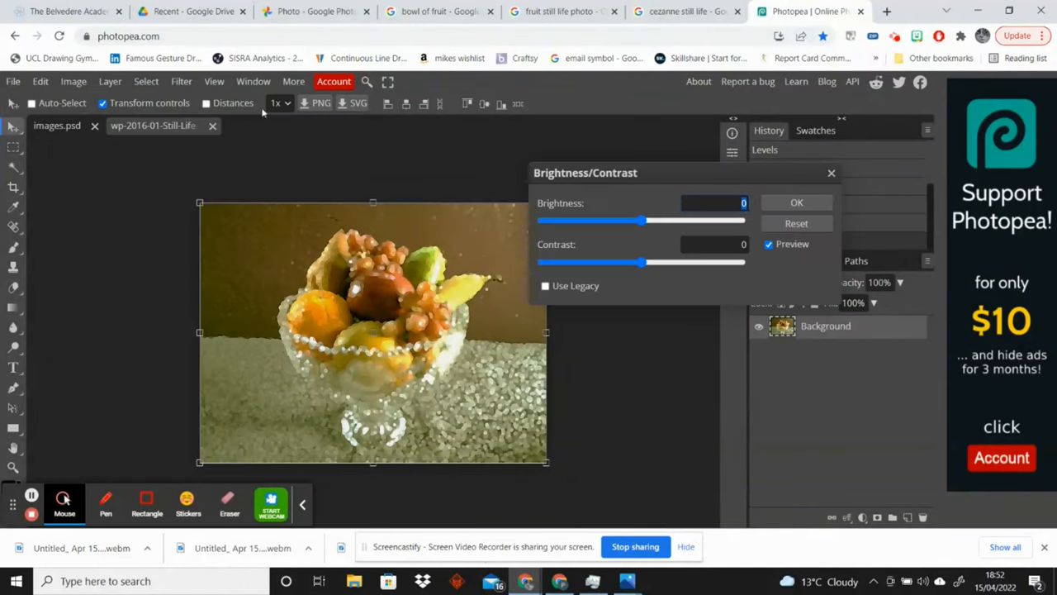
pyautogui.moveTo(648, 221); pyautogui.dragTo(673, 223)
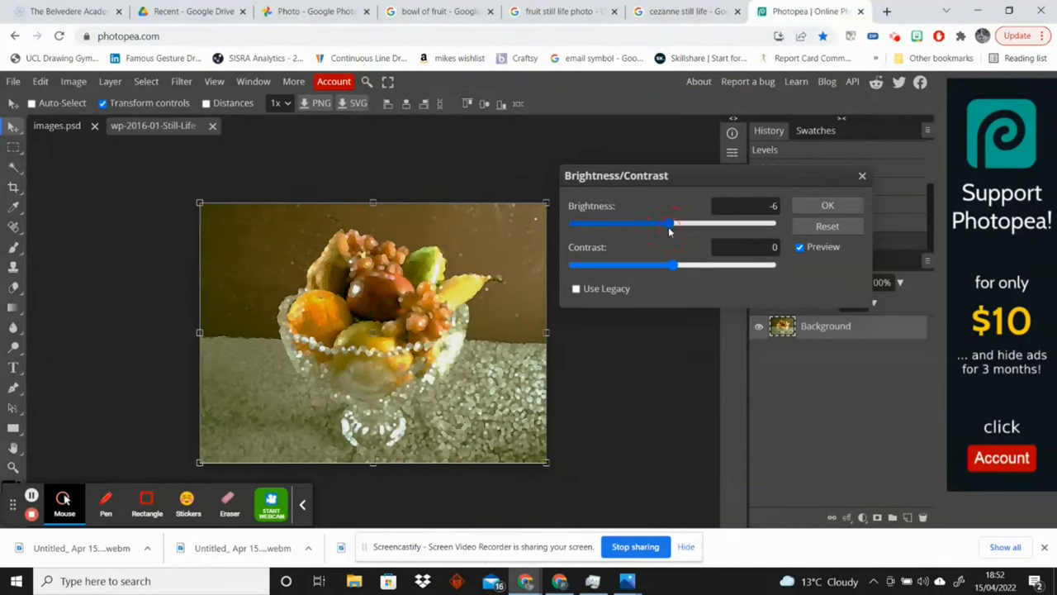
pyautogui.moveTo(669, 223); pyautogui.dragTo(674, 224)
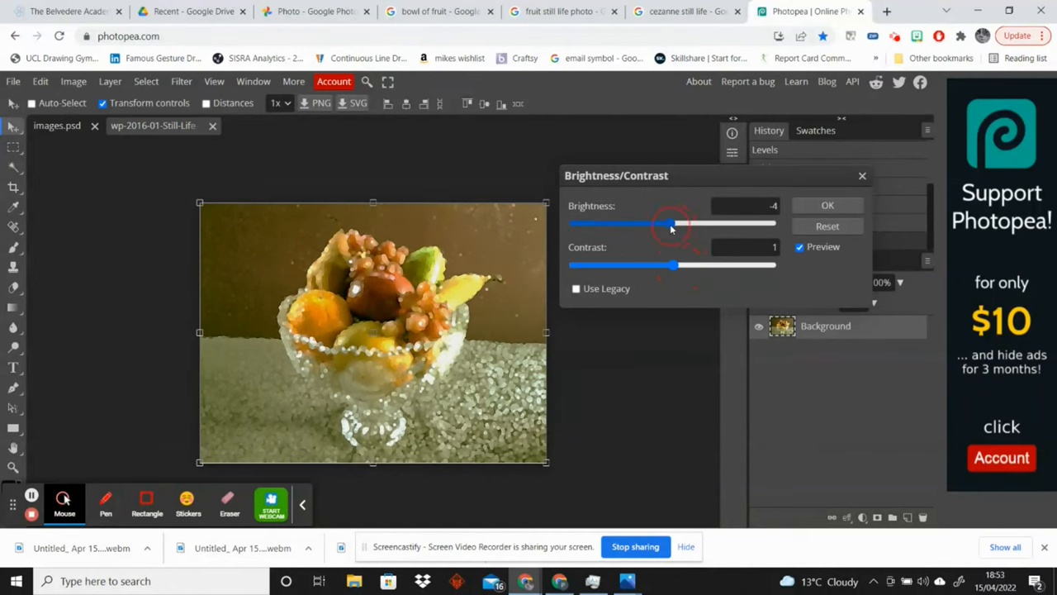
pyautogui.click(14, 81)
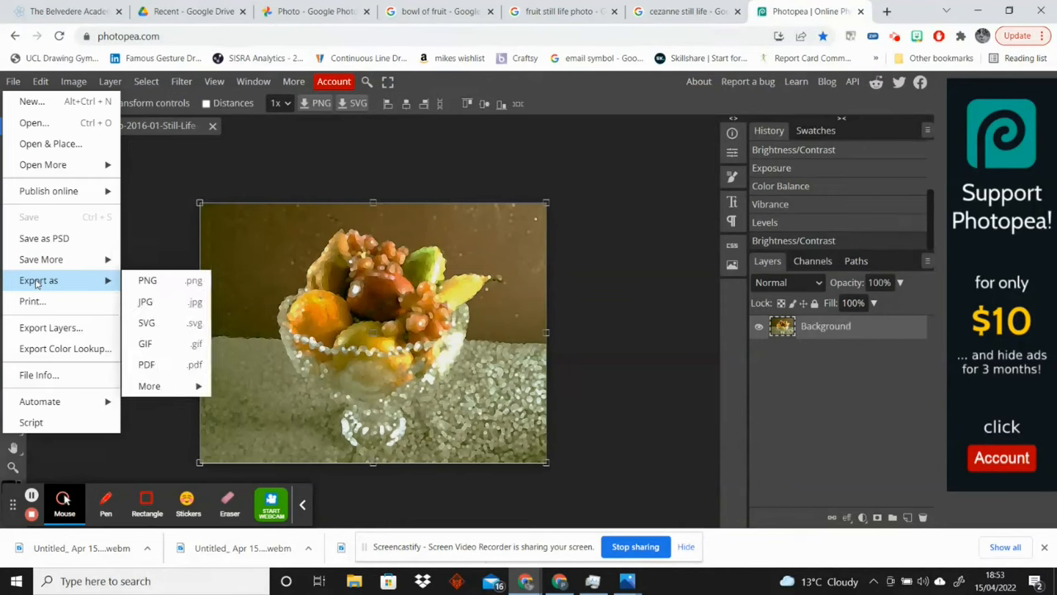
# Step: Export the painterly fruit bowl picture as a JPG
pyautogui.click(145, 301)
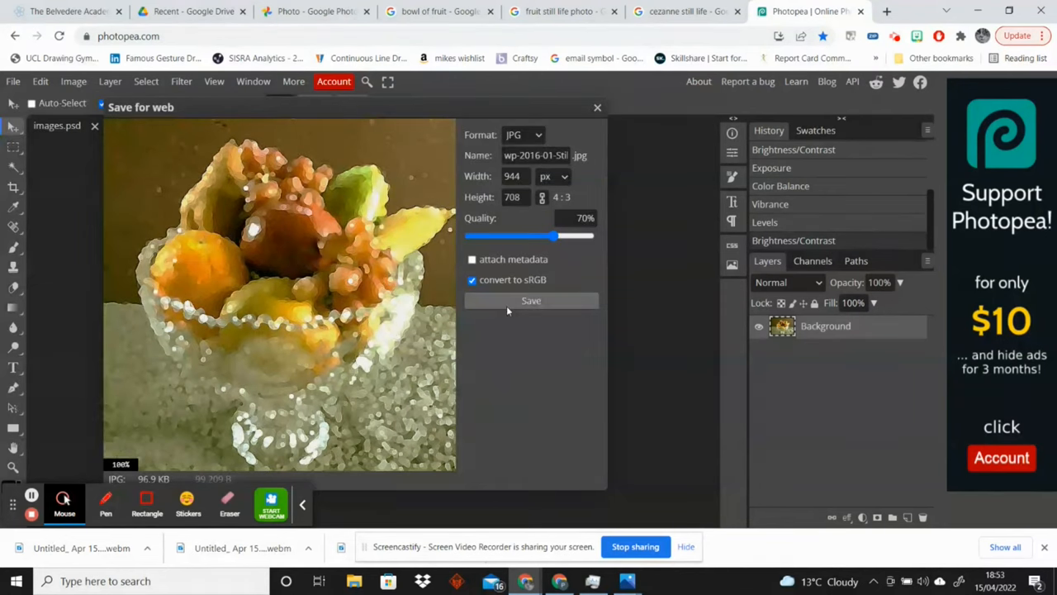
pyautogui.click(530, 301)
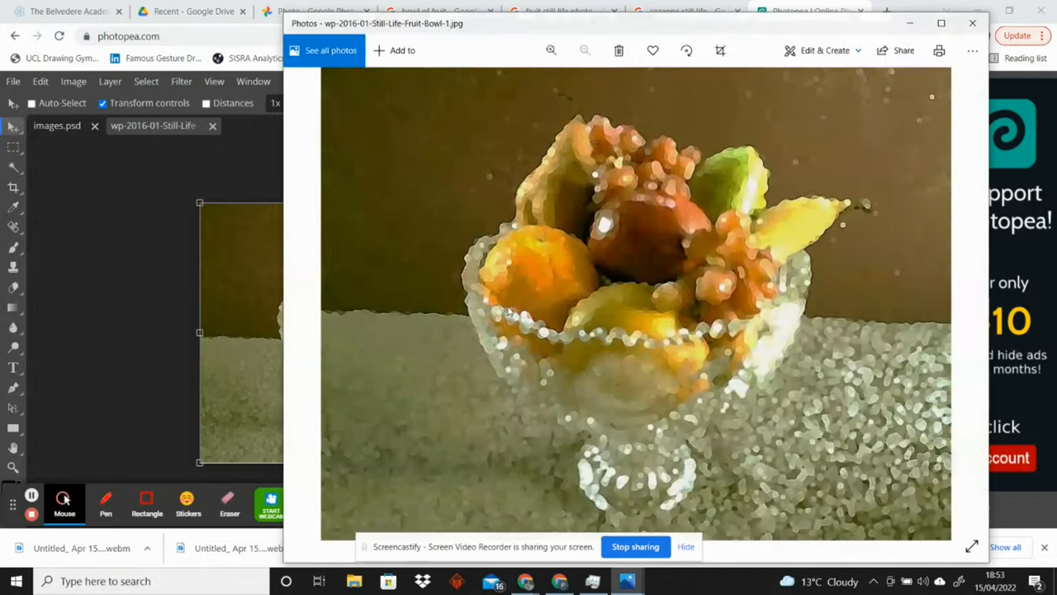